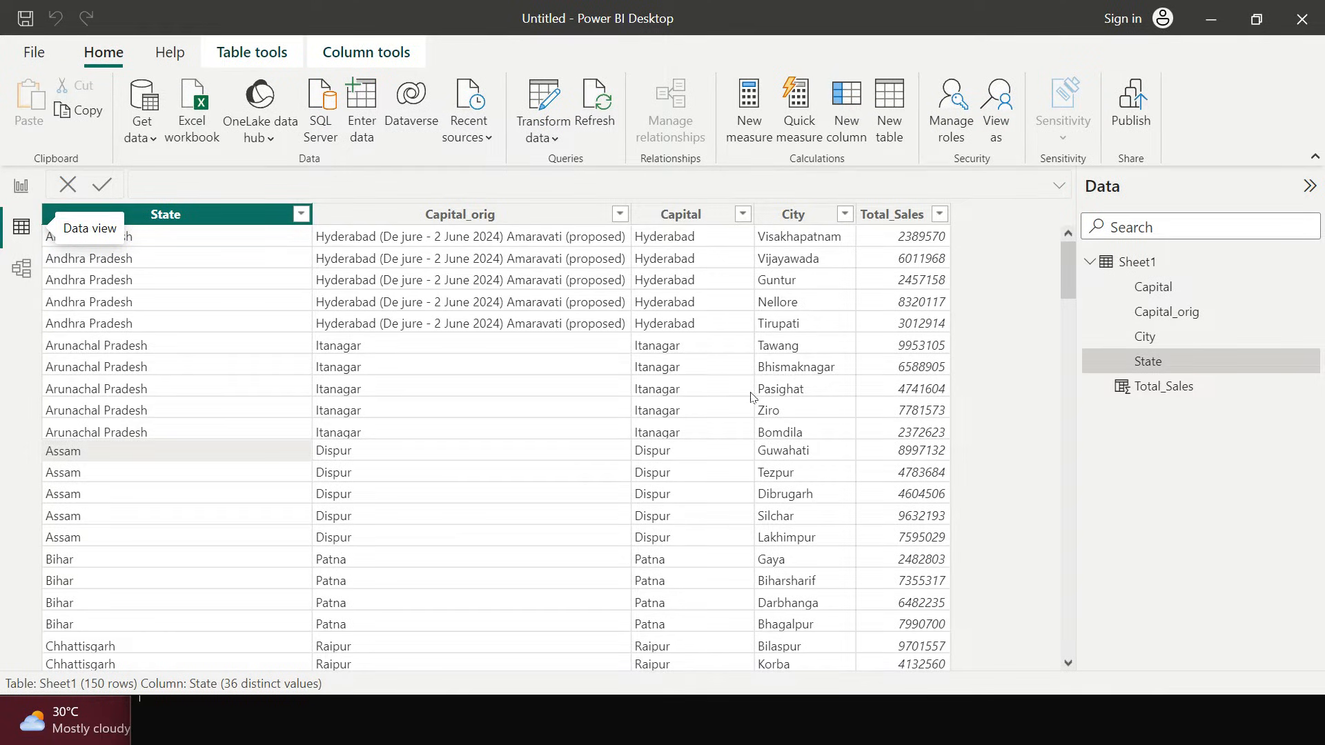
mouse_move(388, 397)
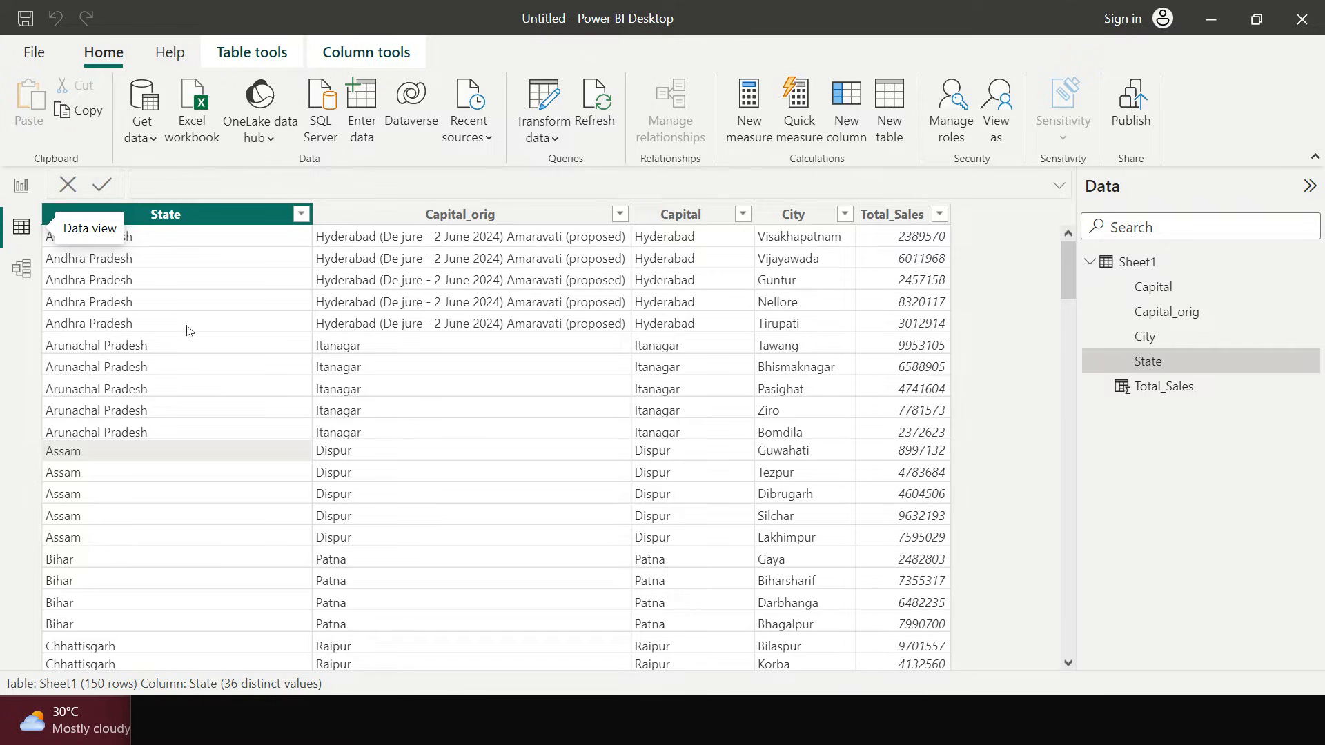
mouse_move(501, 471)
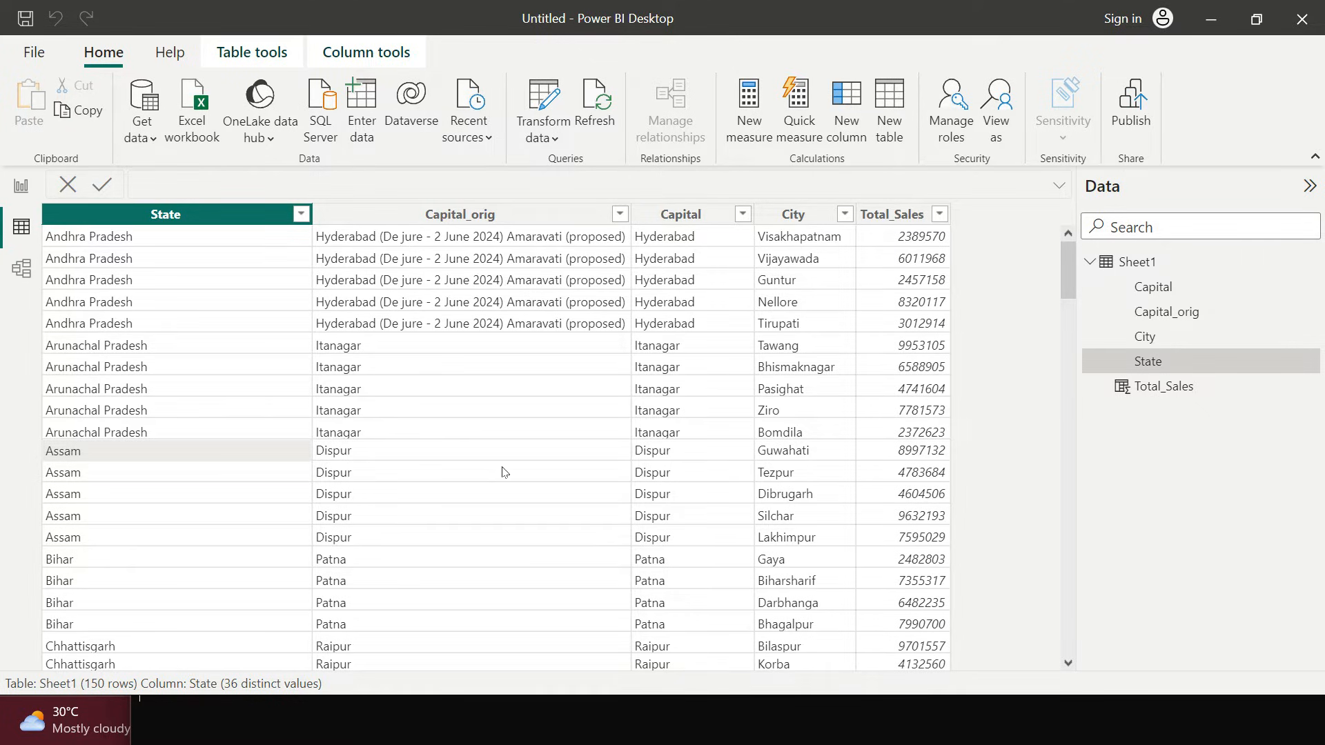
mouse_move(297, 403)
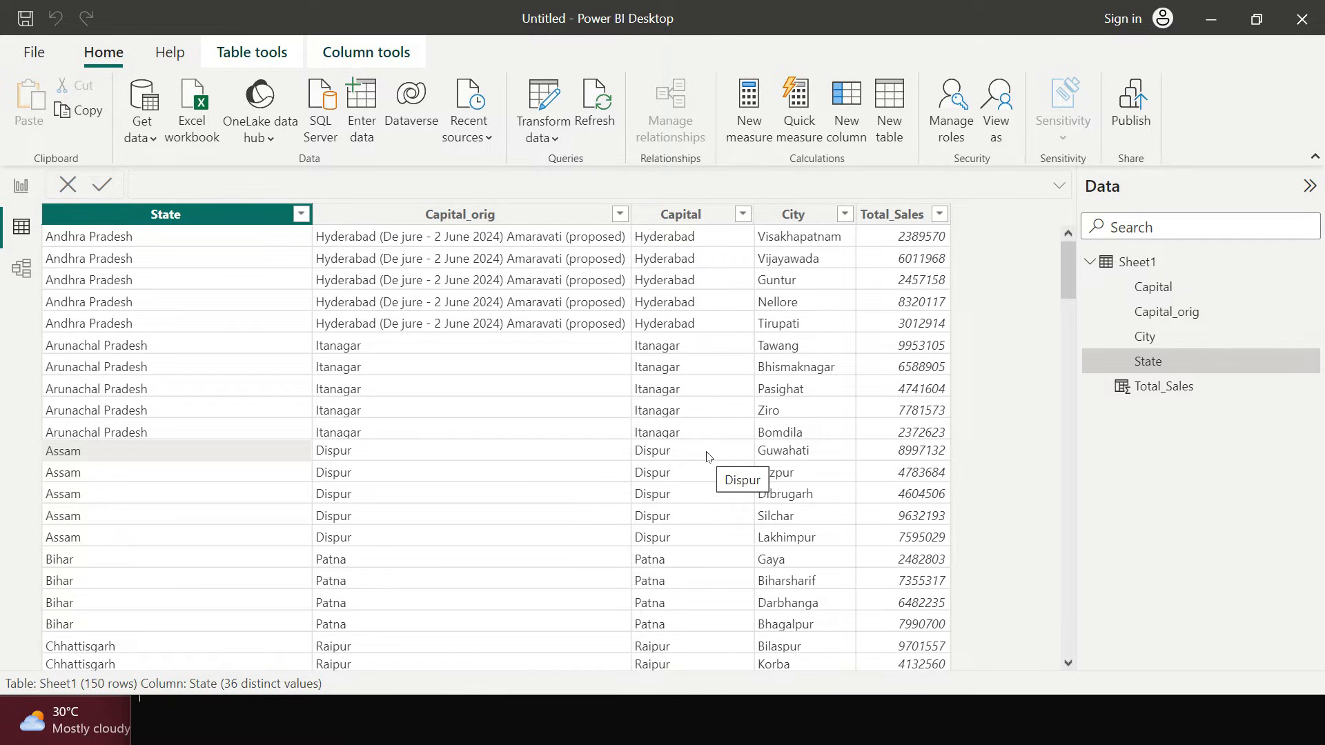
mouse_move(700, 345)
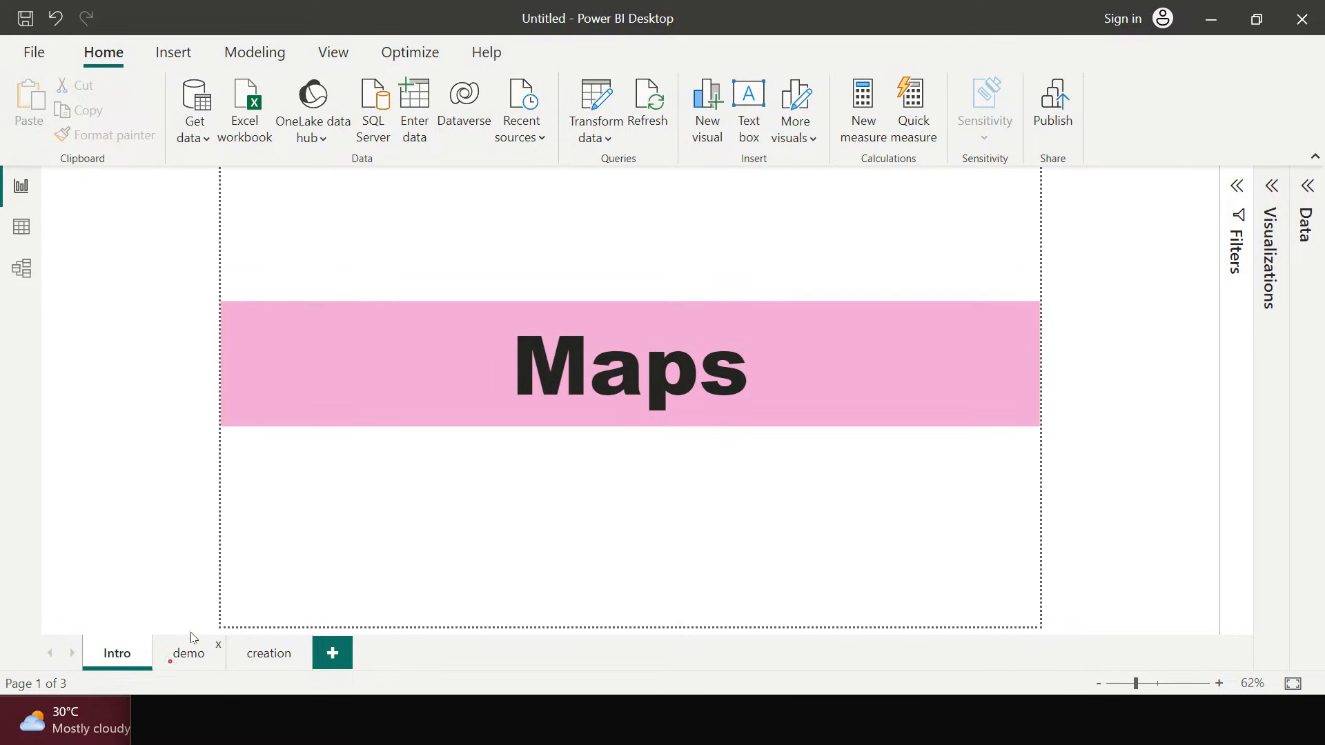
Step: Open the demo page with the India map of city sales shown as pie bubbles
left_click(187, 652)
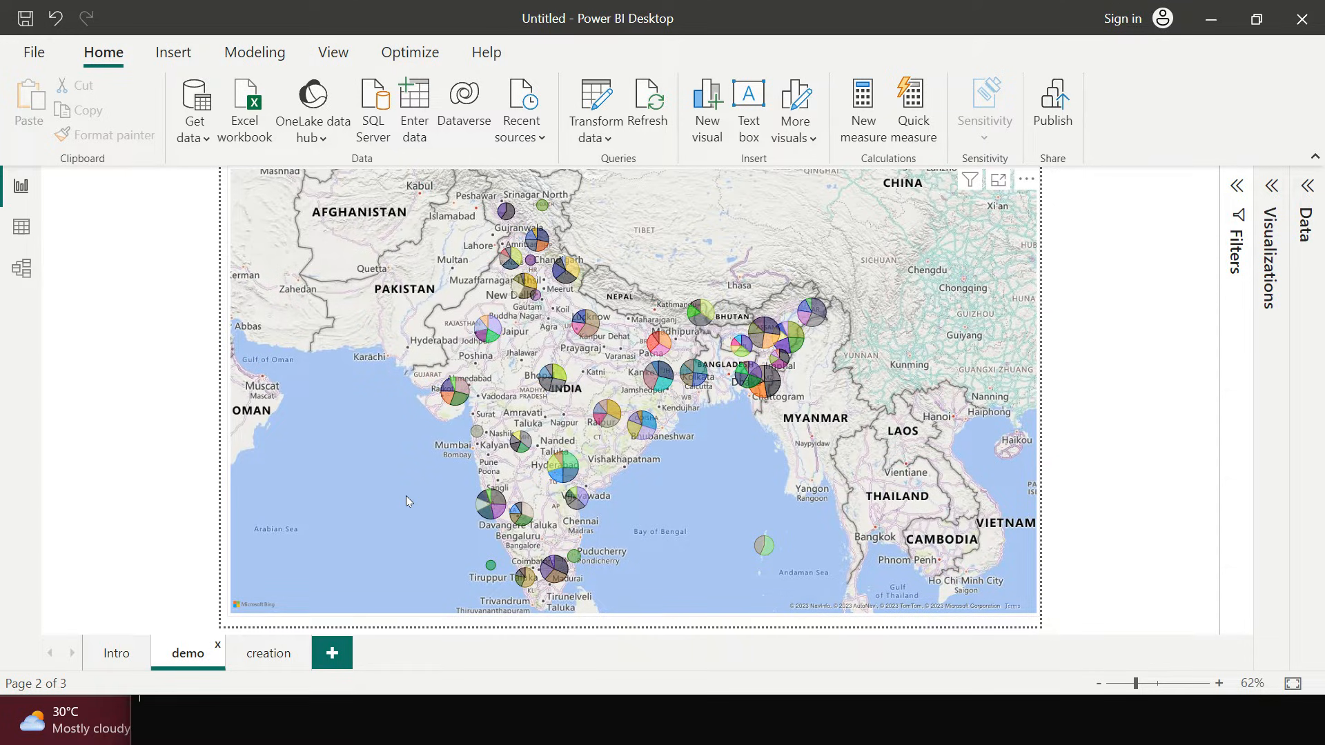
mouse_move(457, 388)
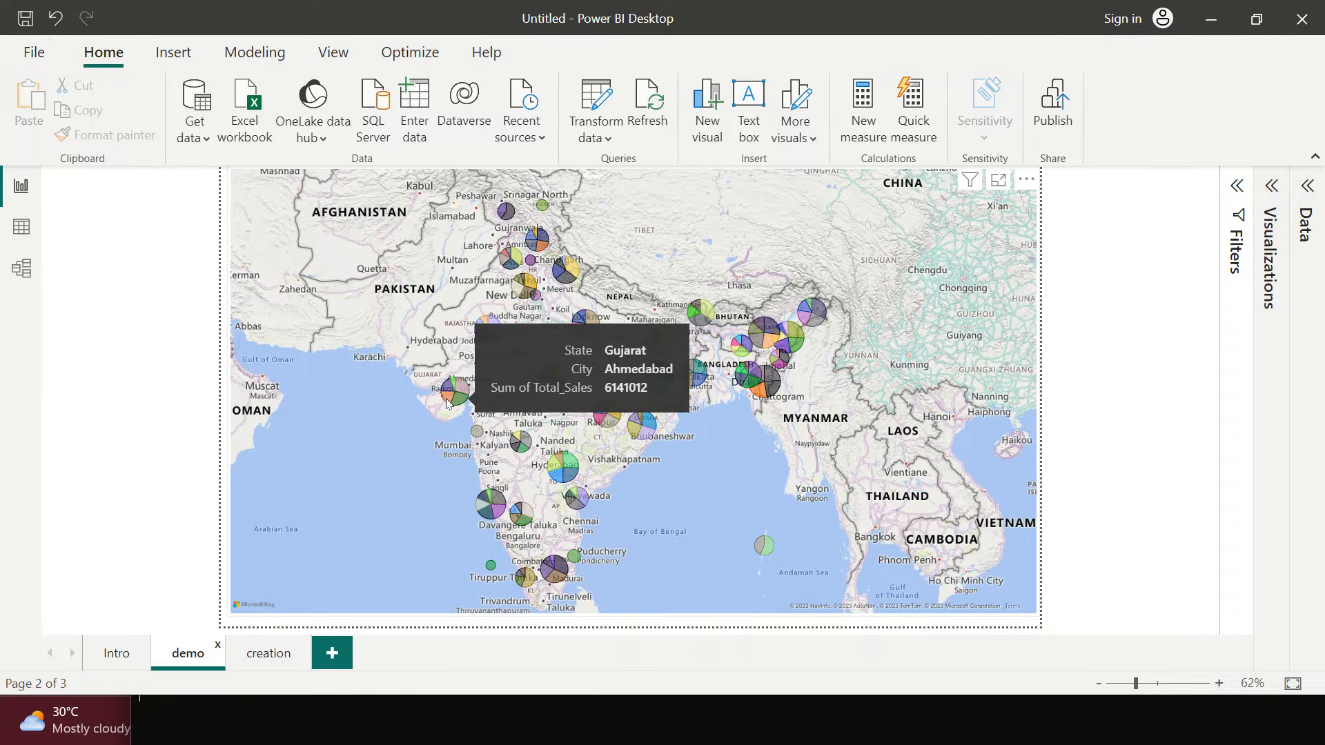
mouse_move(684, 325)
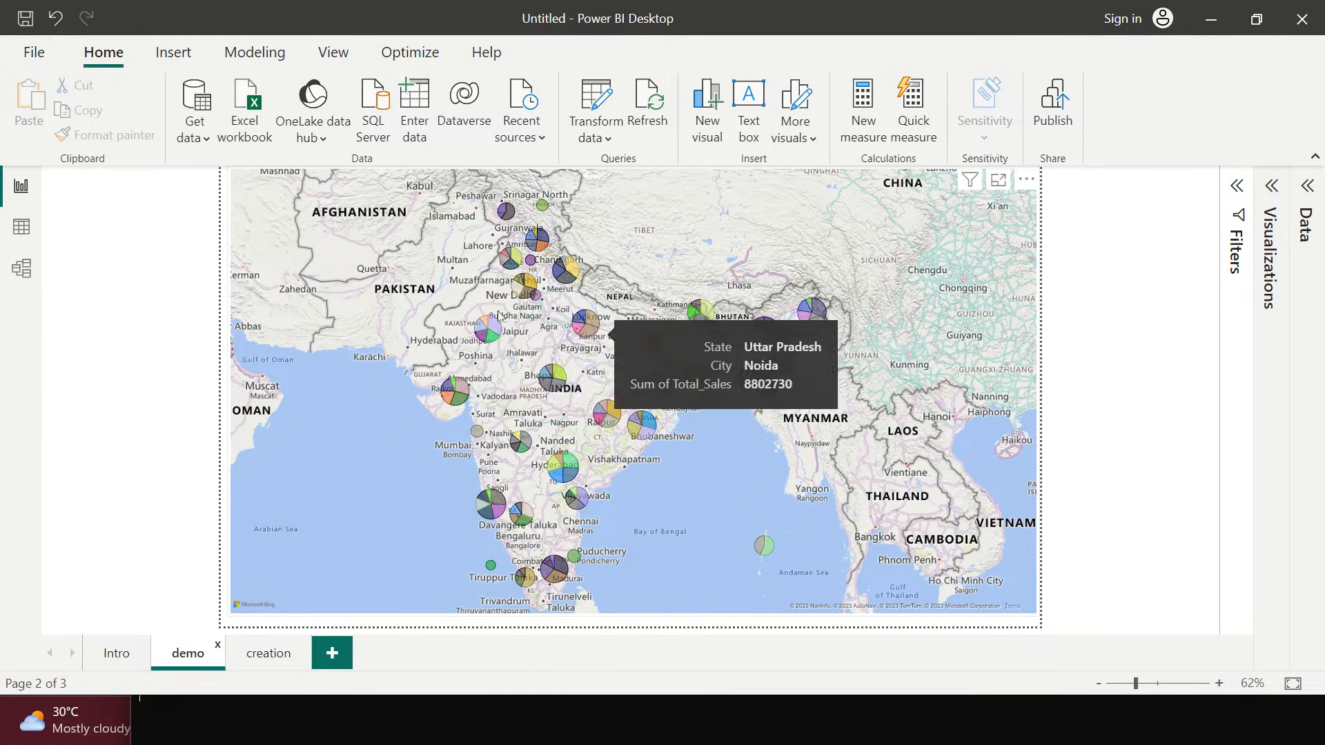
mouse_move(524, 327)
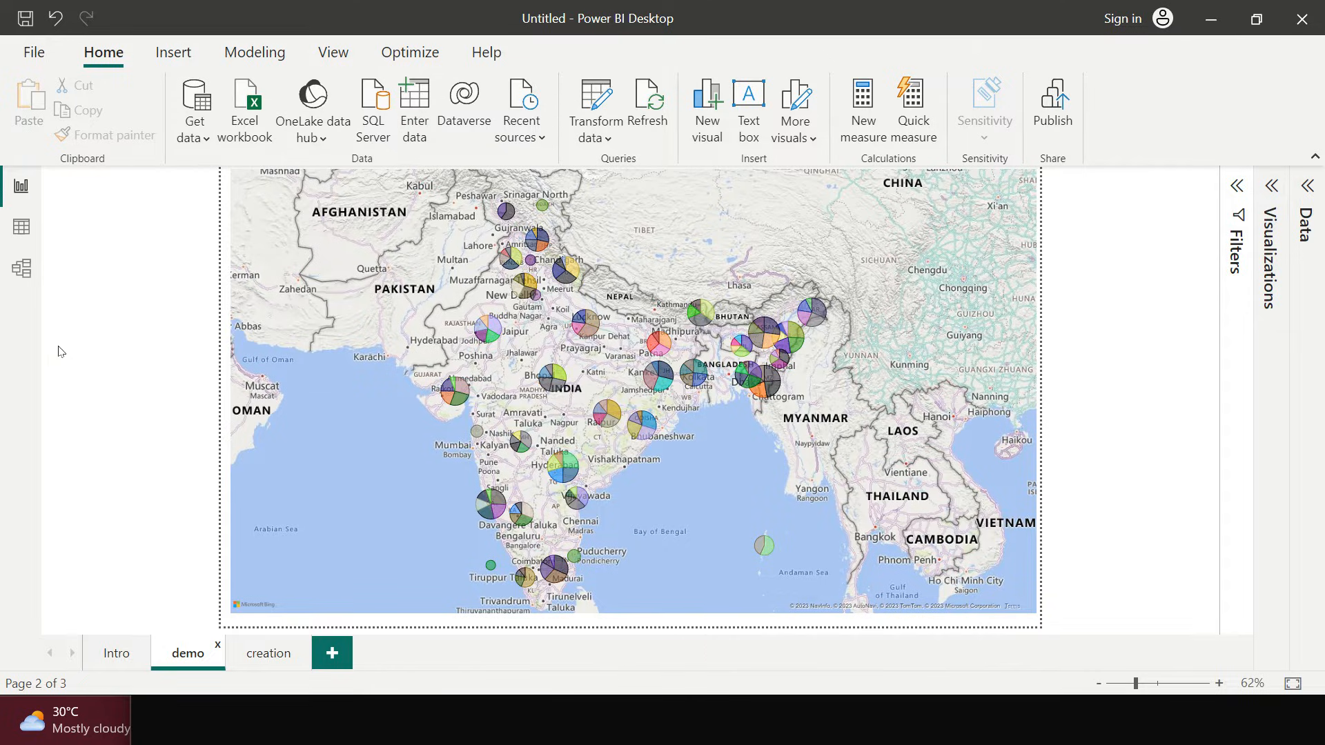
mouse_move(173, 394)
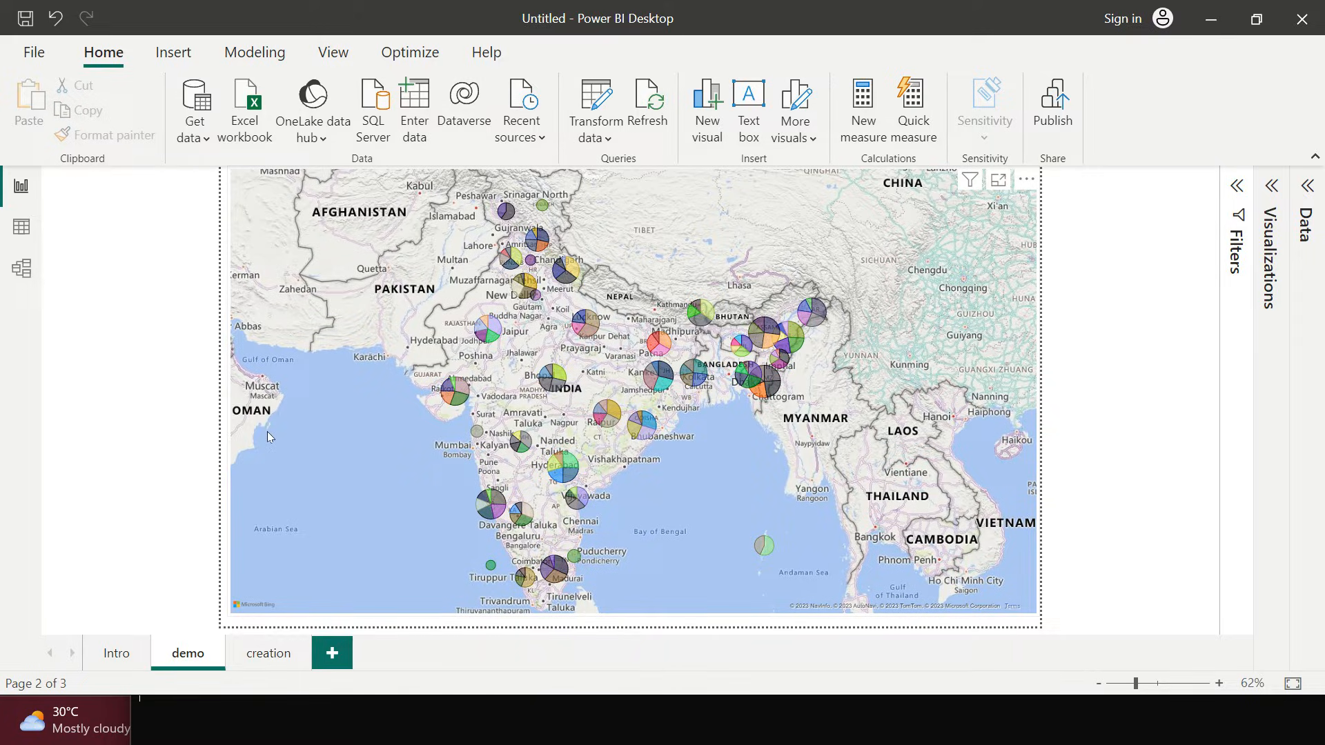
mouse_move(267, 654)
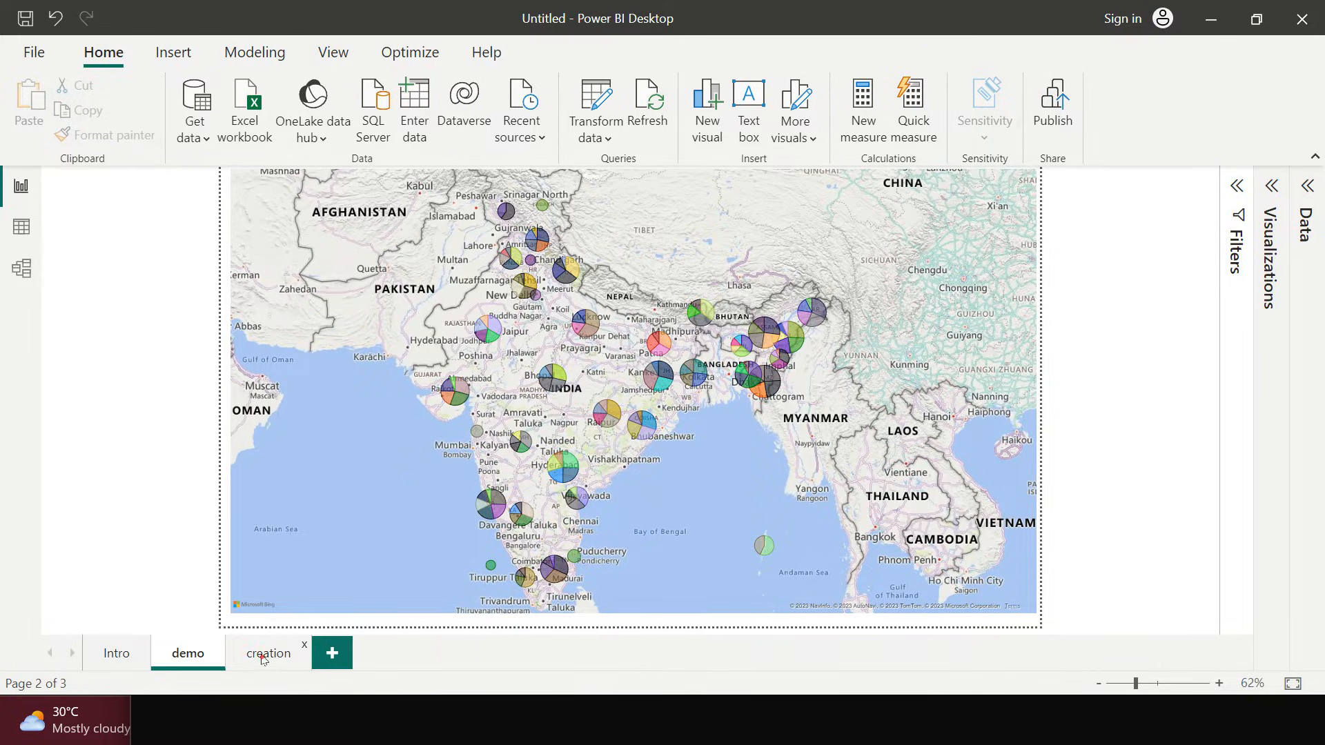
Step: On the creation page, add a Map visual and expand the Visualizations and Data panes
left_click(268, 651)
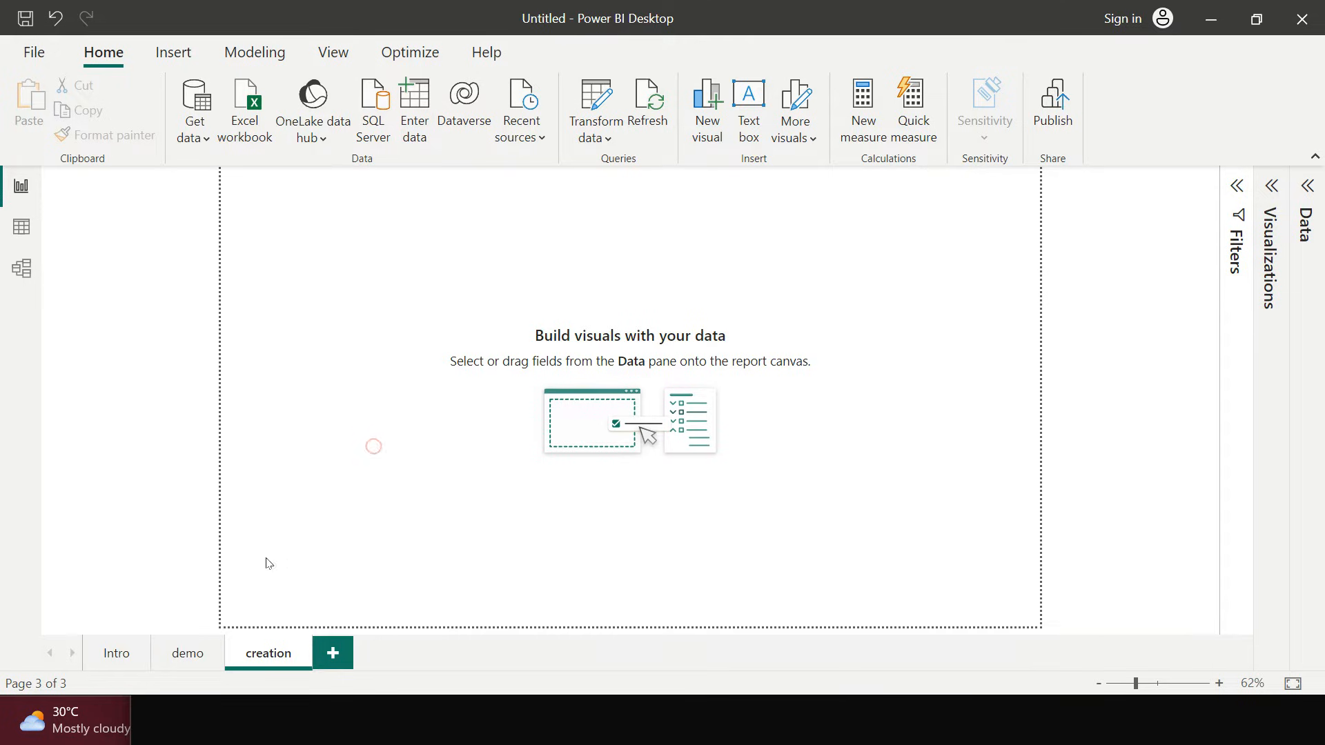
left_click(1268, 185)
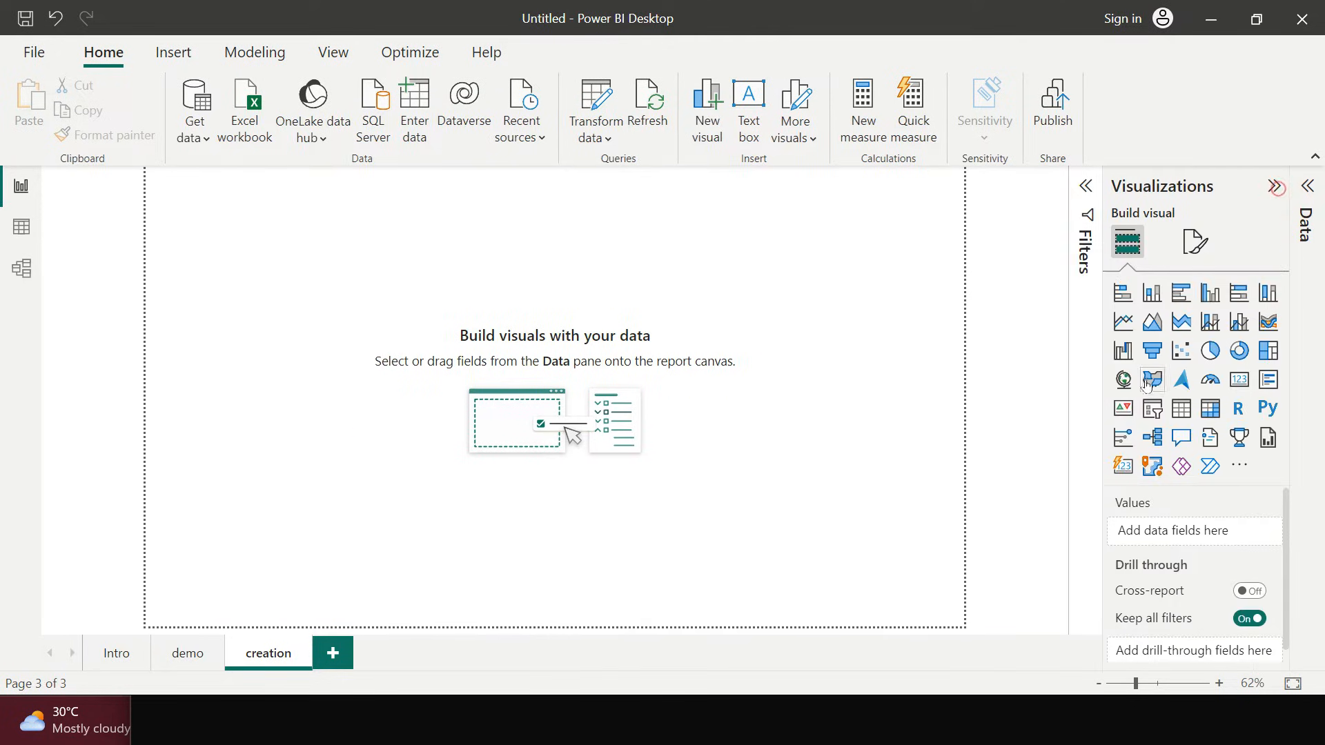
left_click(1123, 379)
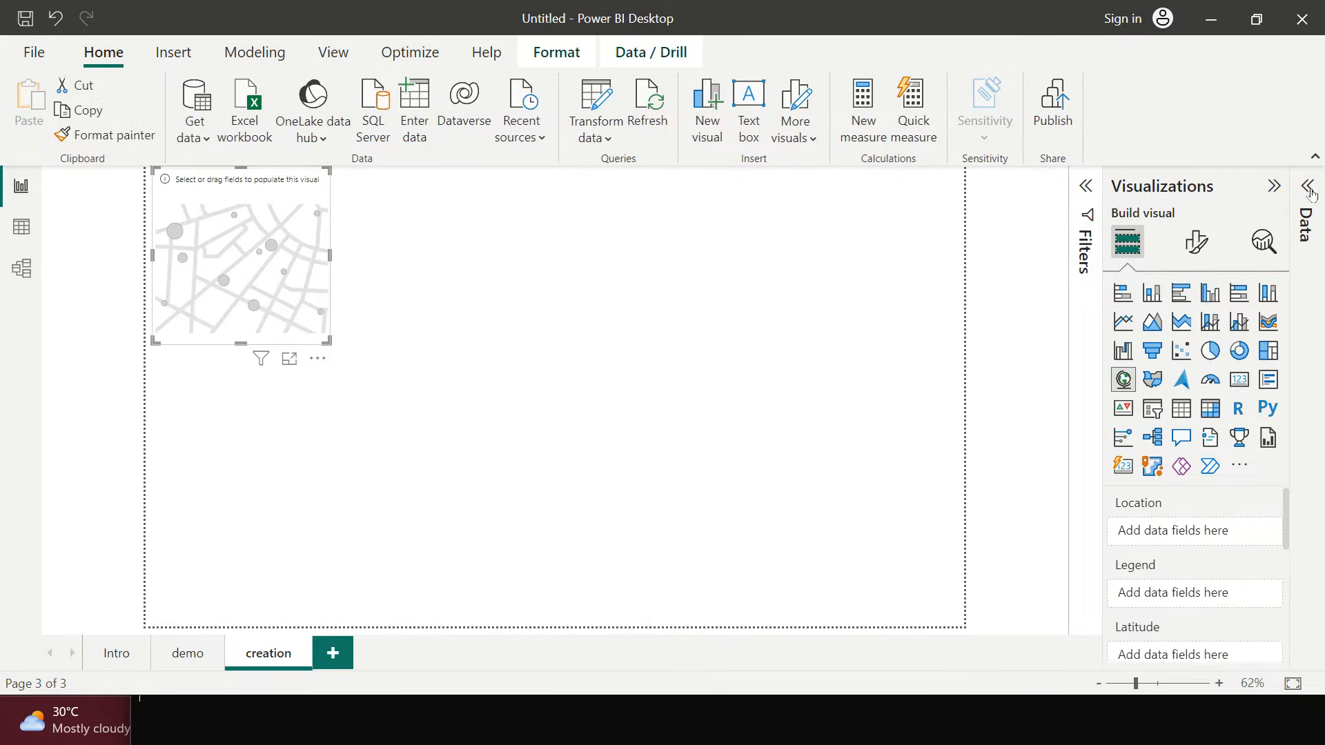
left_click(1309, 186)
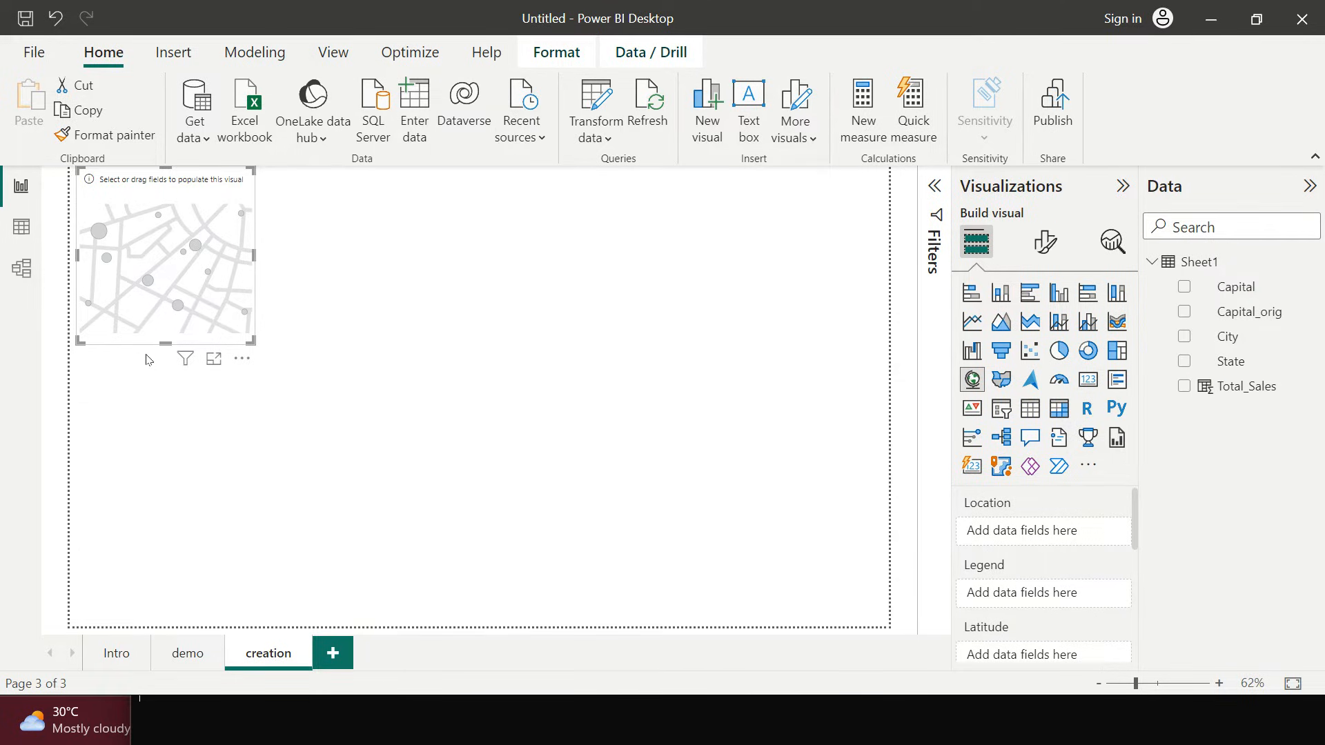
mouse_move(353, 385)
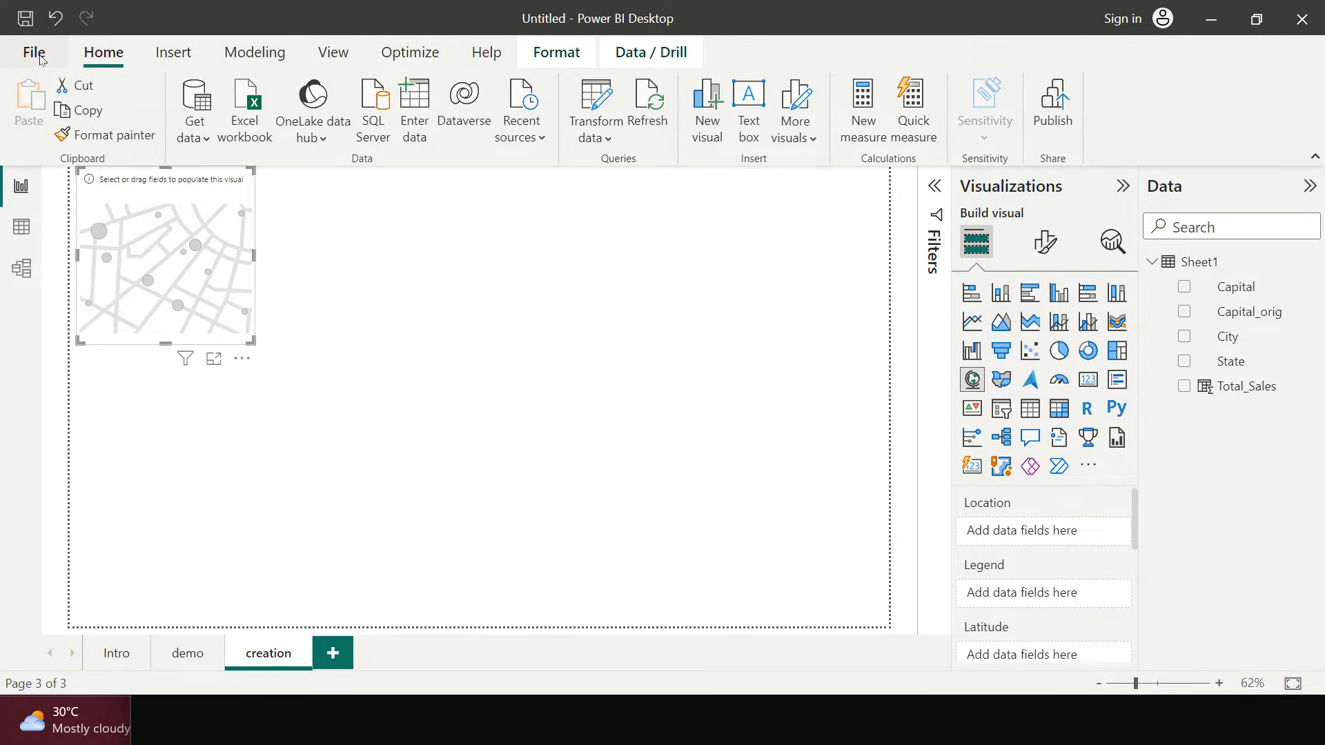
Step: Enable 'Use Map and Filled Map visuals' under File Options > Security
left_click(32, 52)
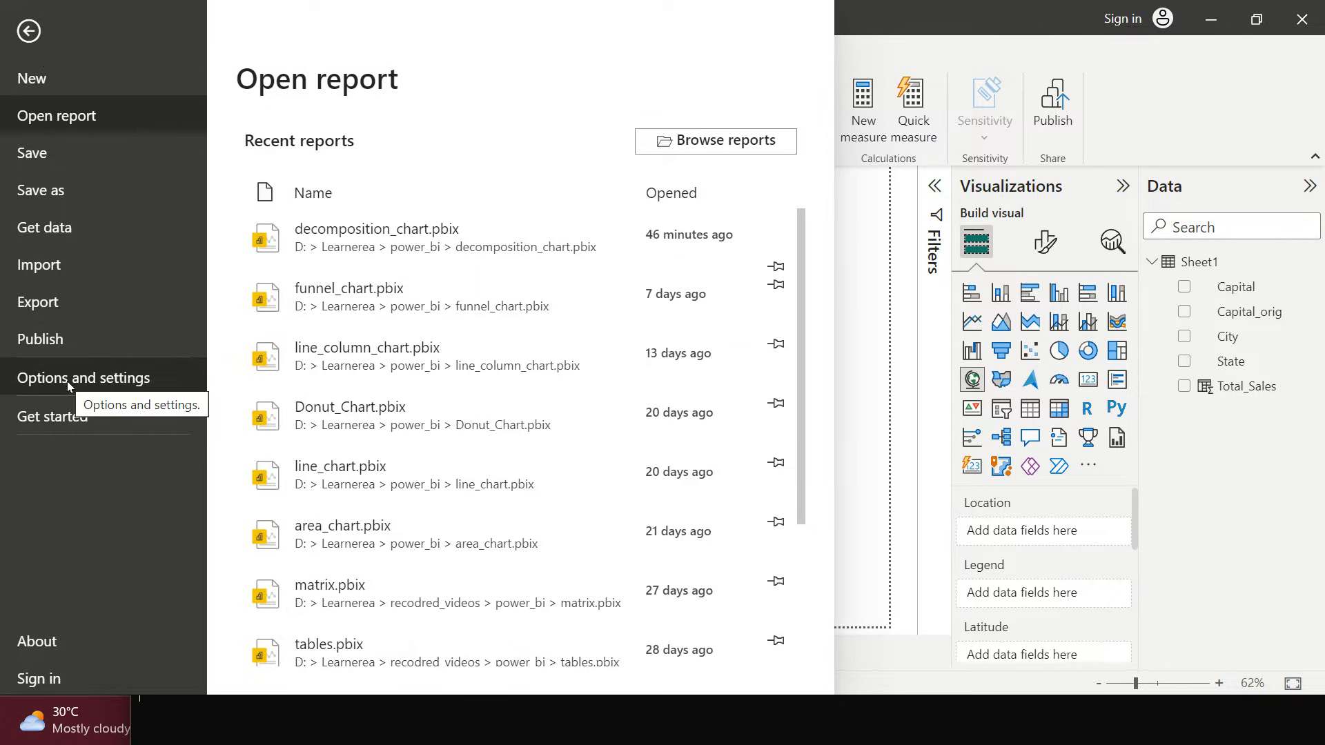
left_click(83, 377)
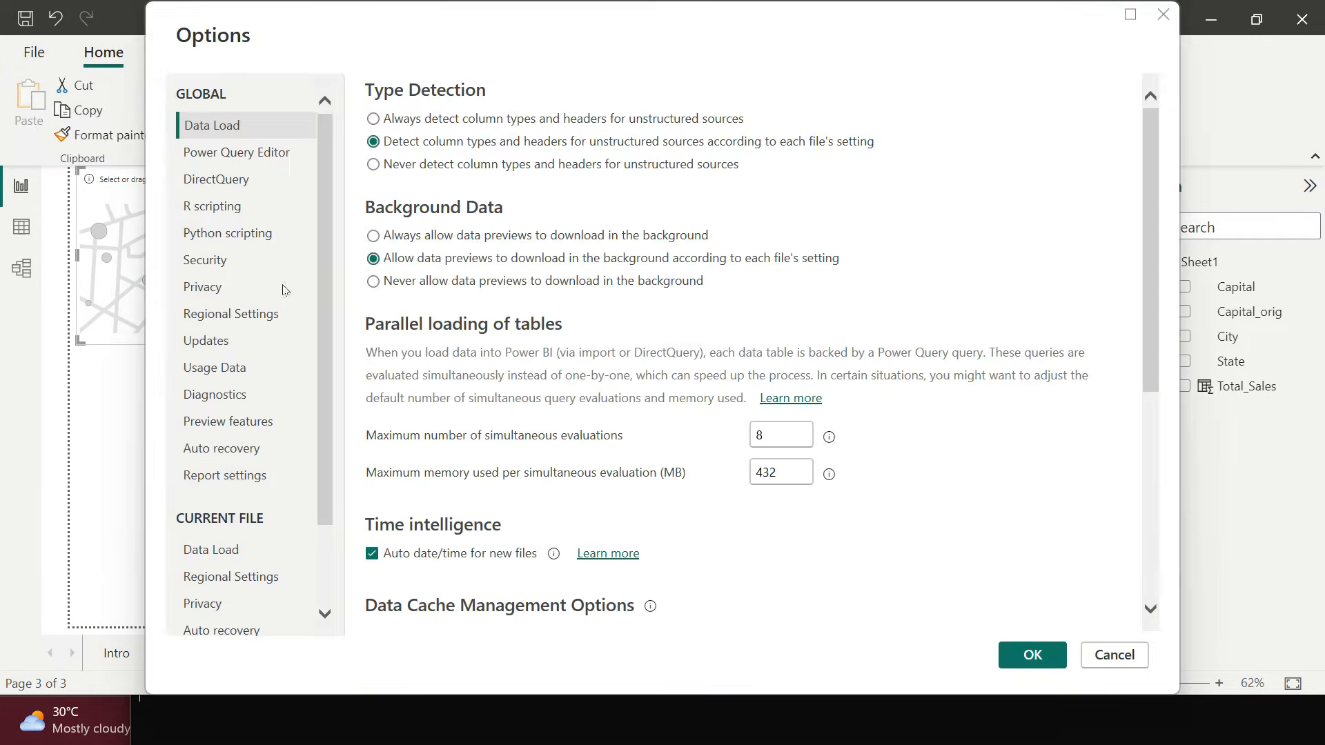
left_click(204, 260)
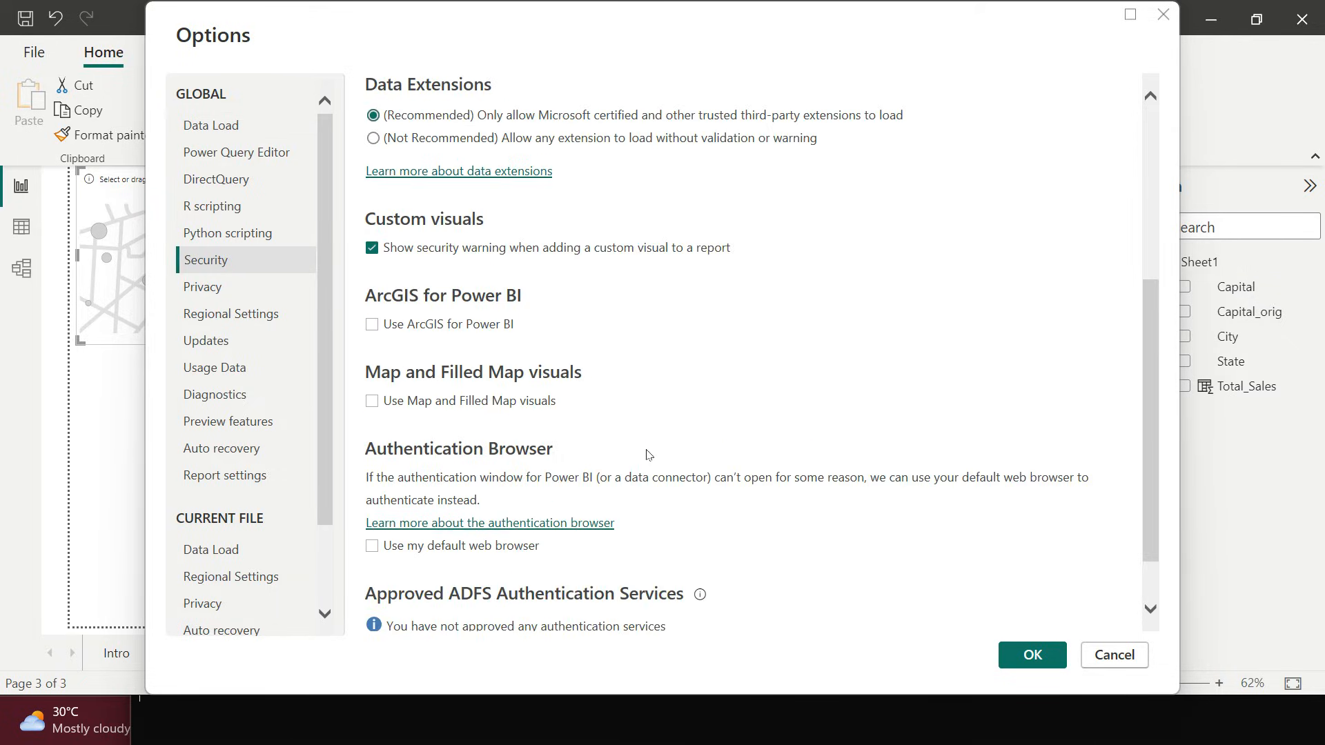
left_click(371, 401)
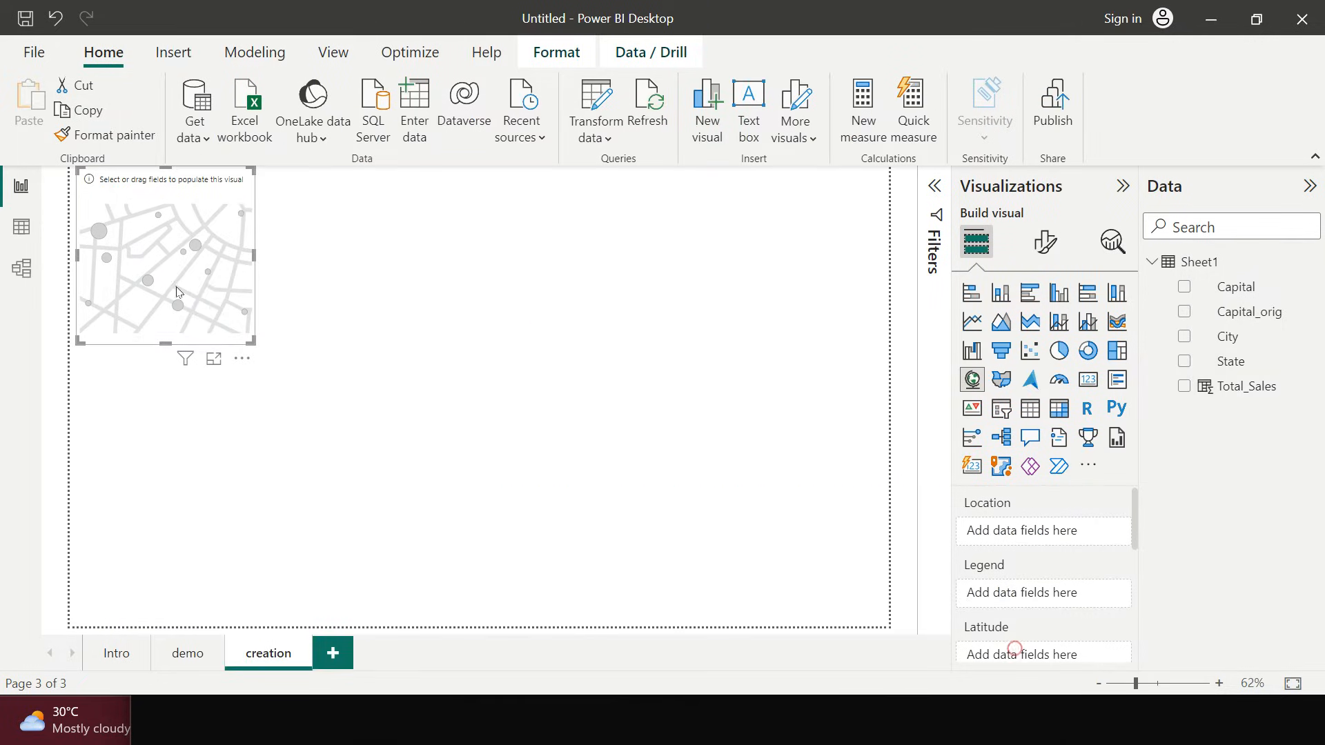
mouse_move(193, 286)
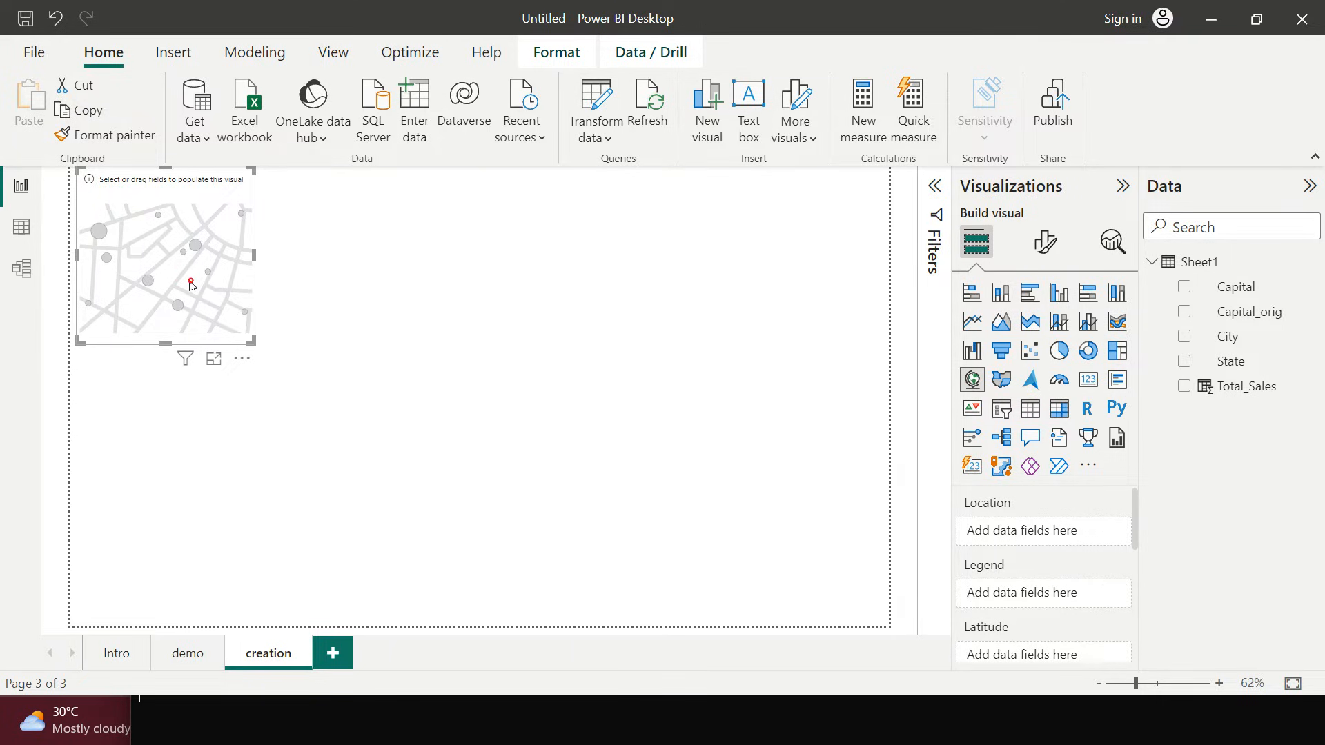
Step: View the Sheet1 table with State, Capital, City and Total_Sales columns
left_click(20, 226)
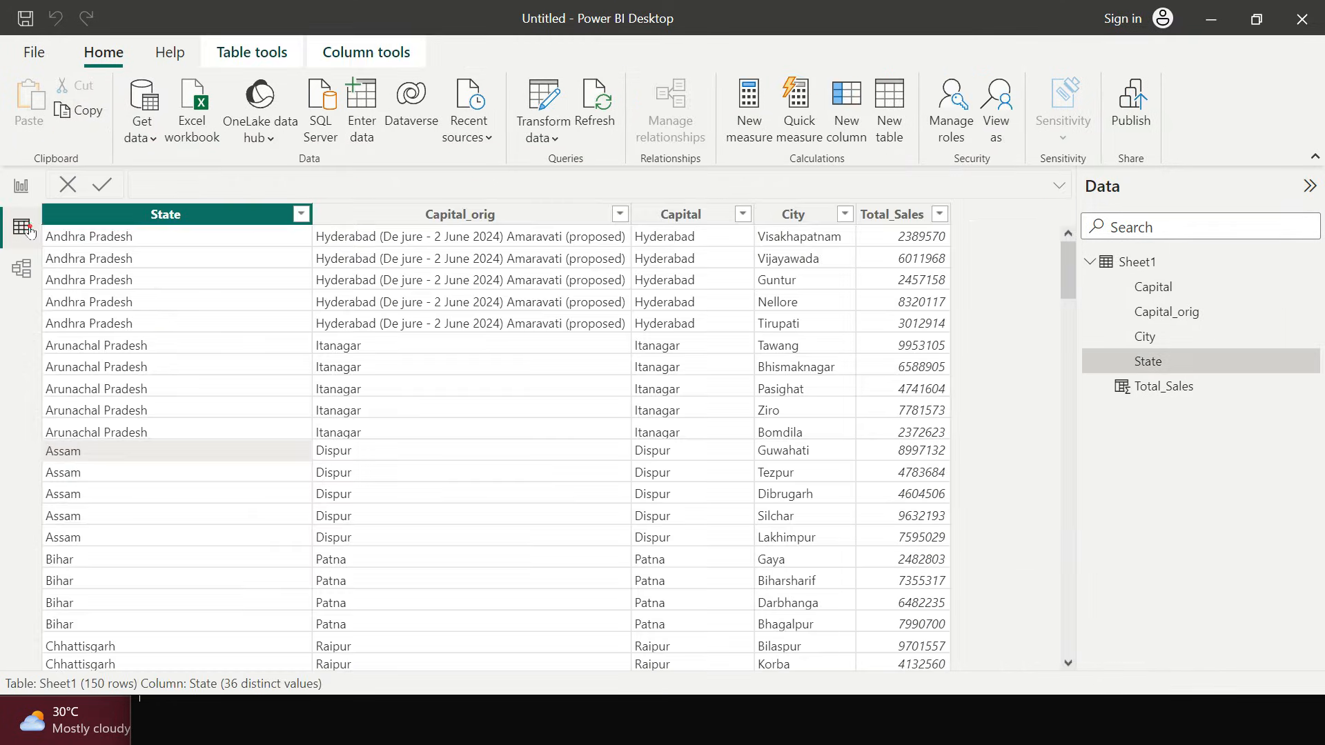
mouse_move(772, 471)
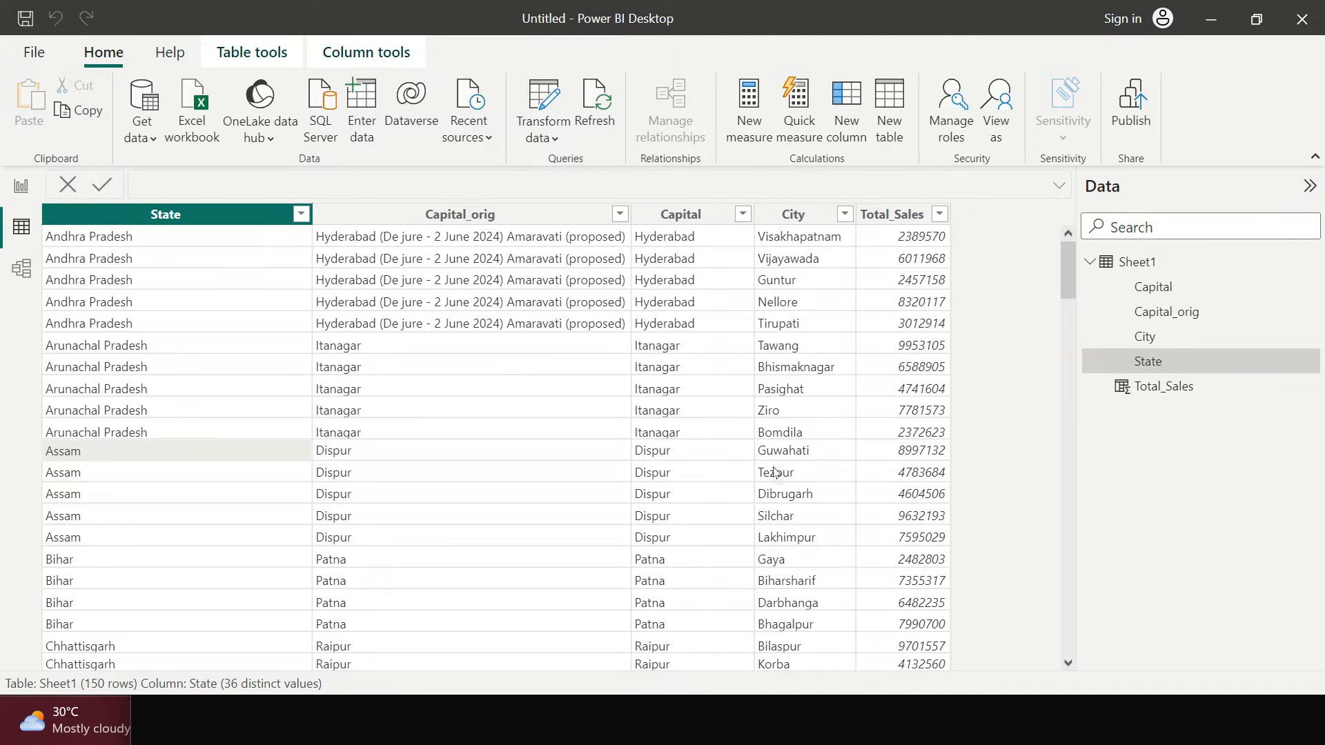
mouse_move(189, 584)
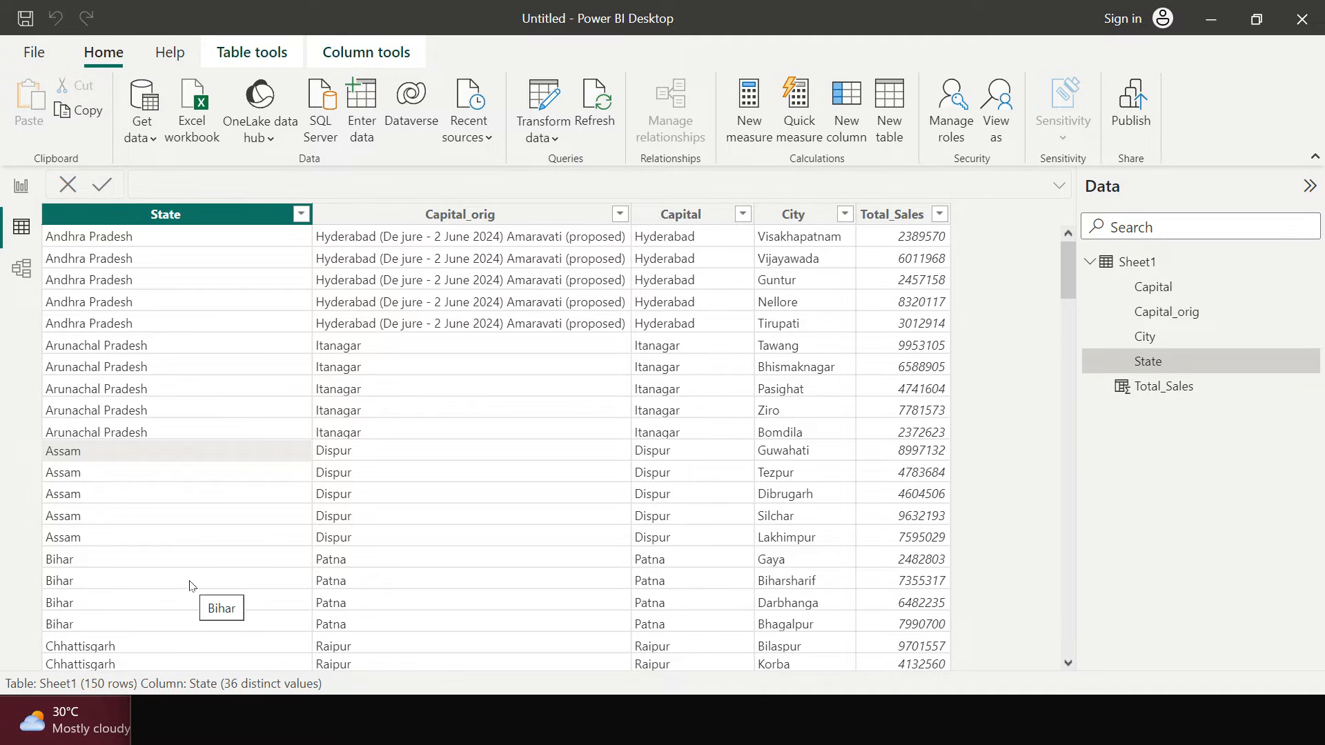
mouse_move(196, 404)
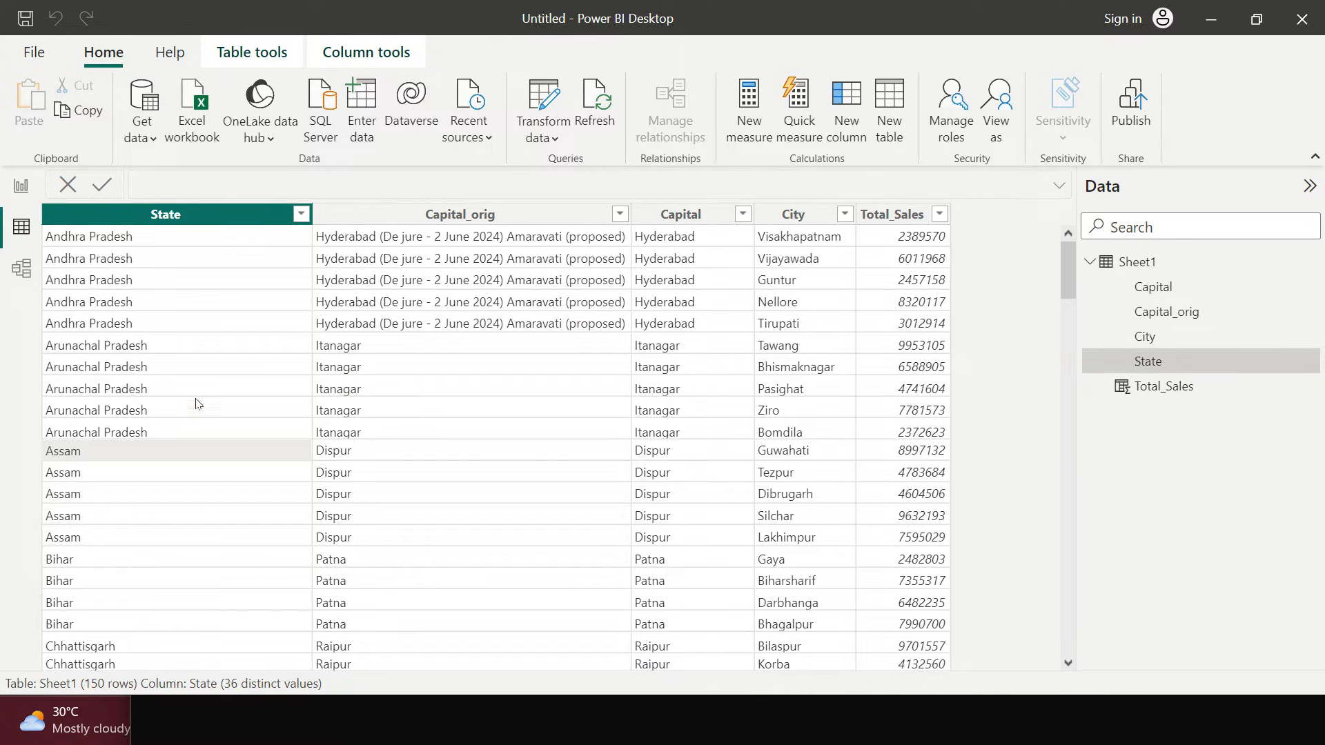
mouse_move(812, 395)
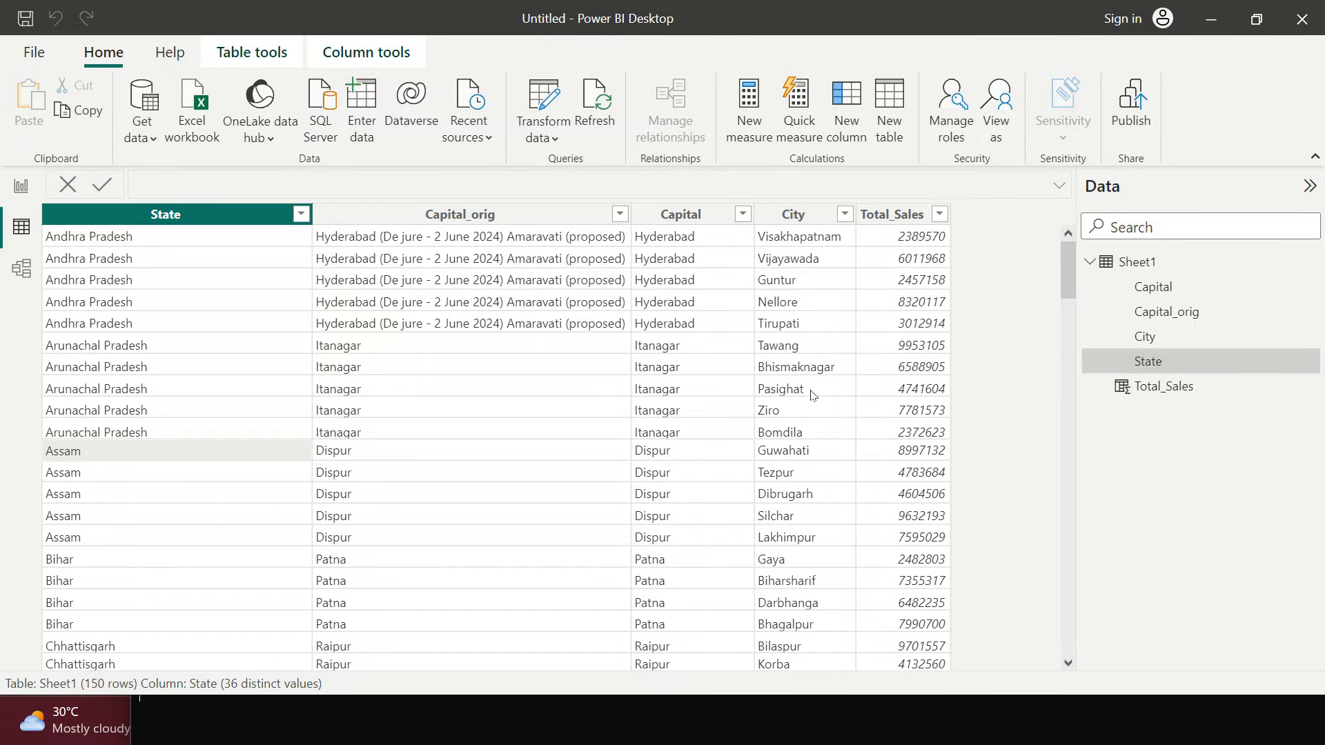
mouse_move(779, 388)
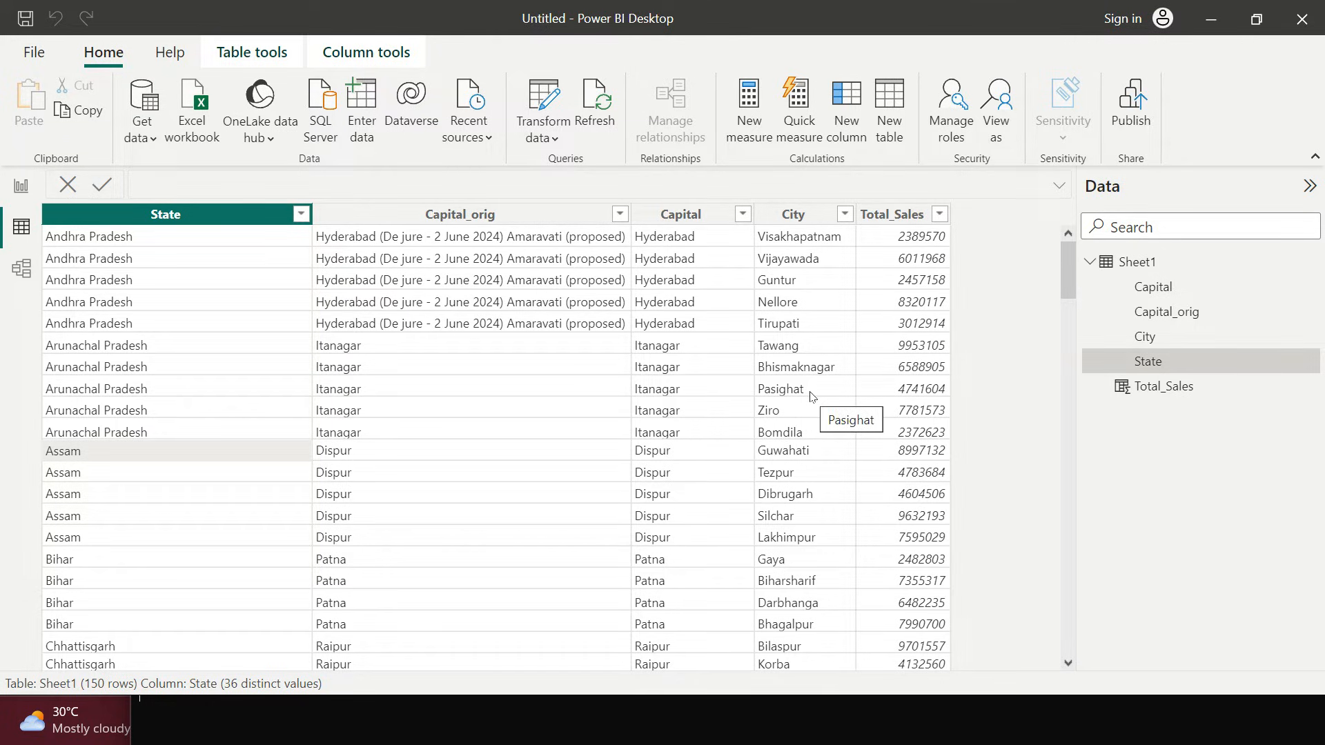
mouse_move(159, 222)
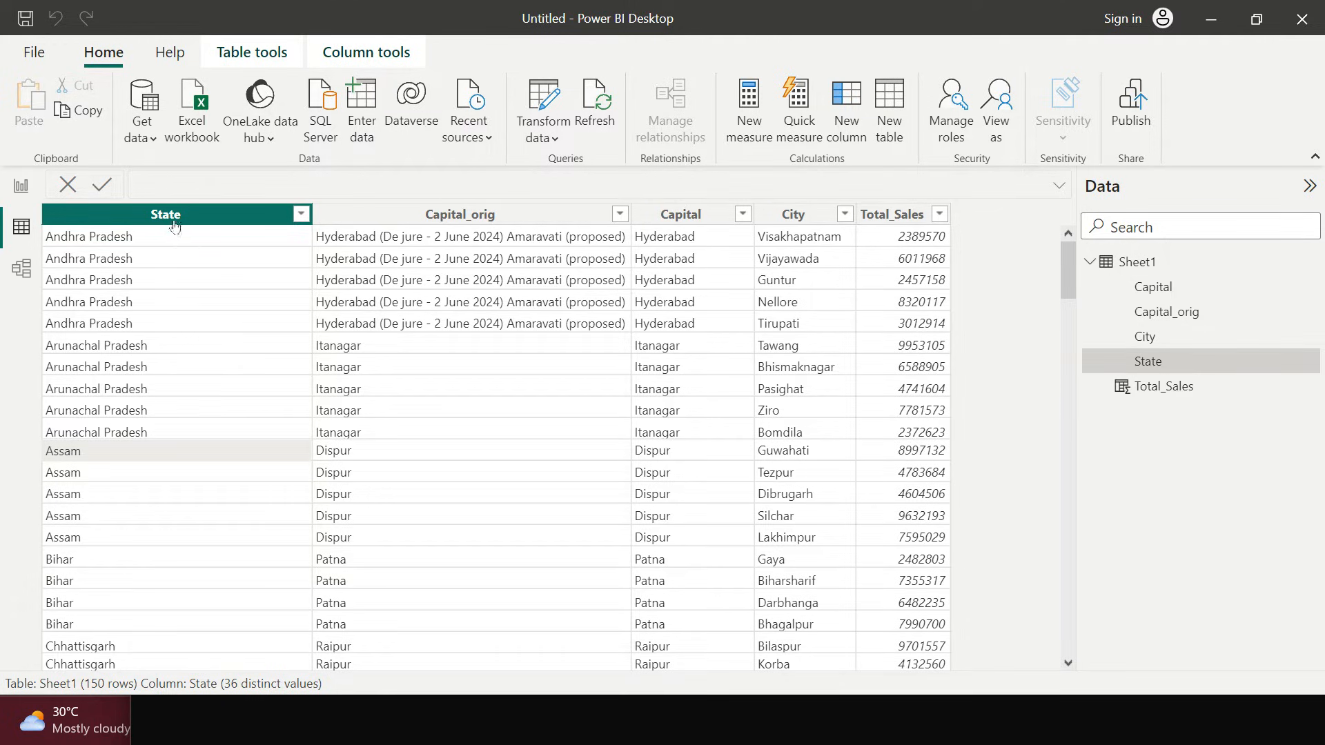
mouse_move(197, 222)
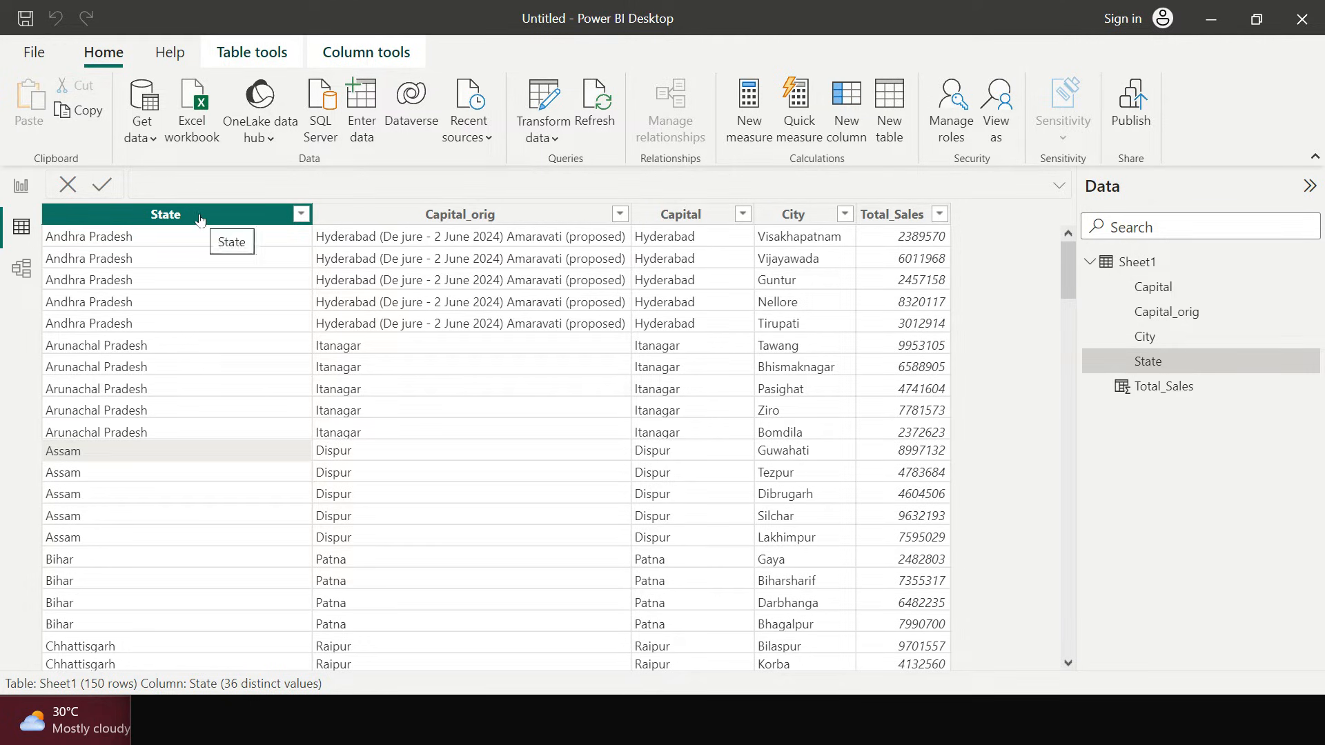
mouse_move(791, 214)
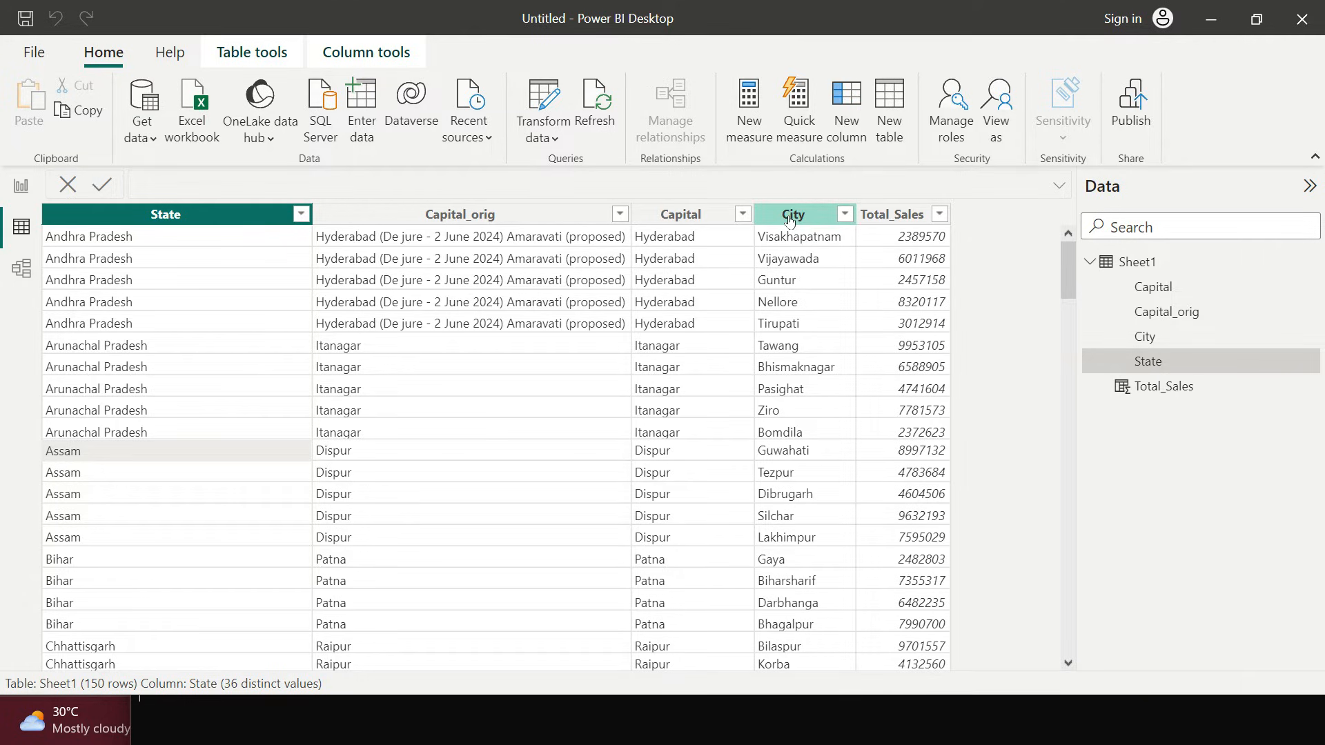
mouse_move(790, 218)
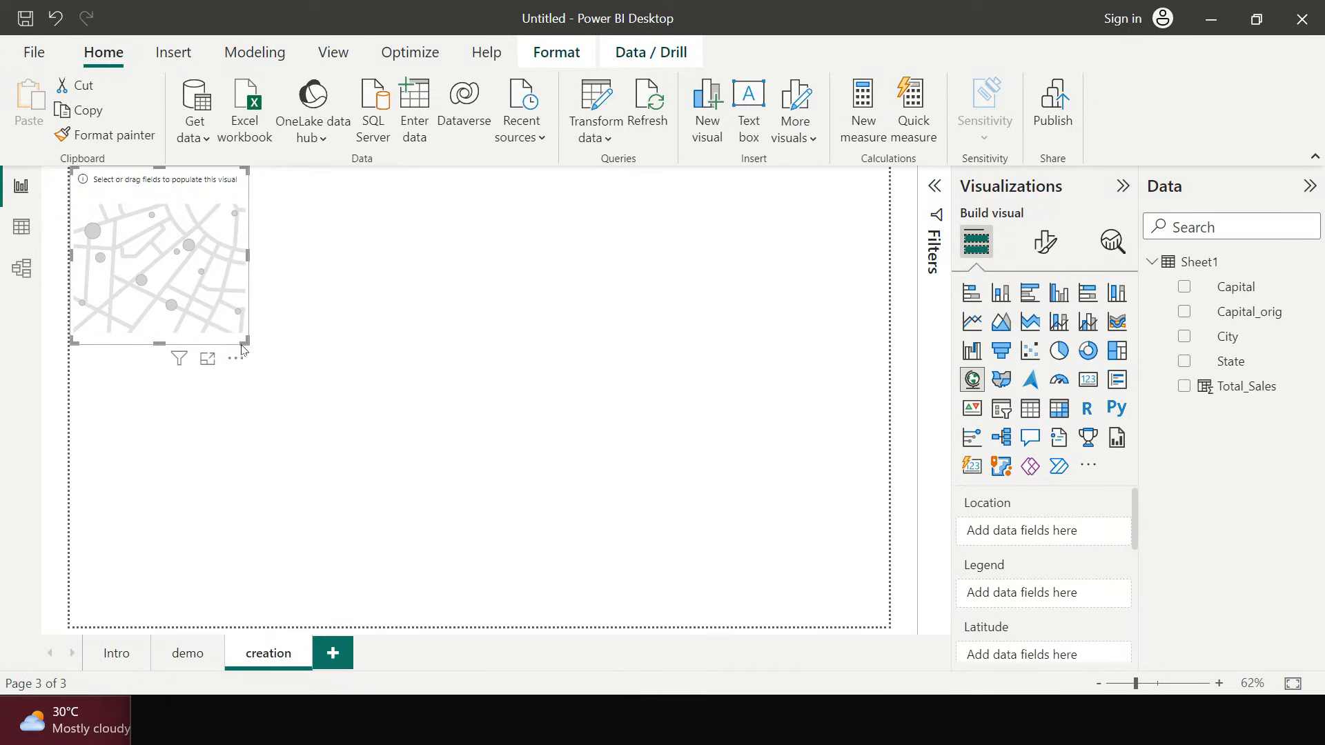
mouse_move(248, 349)
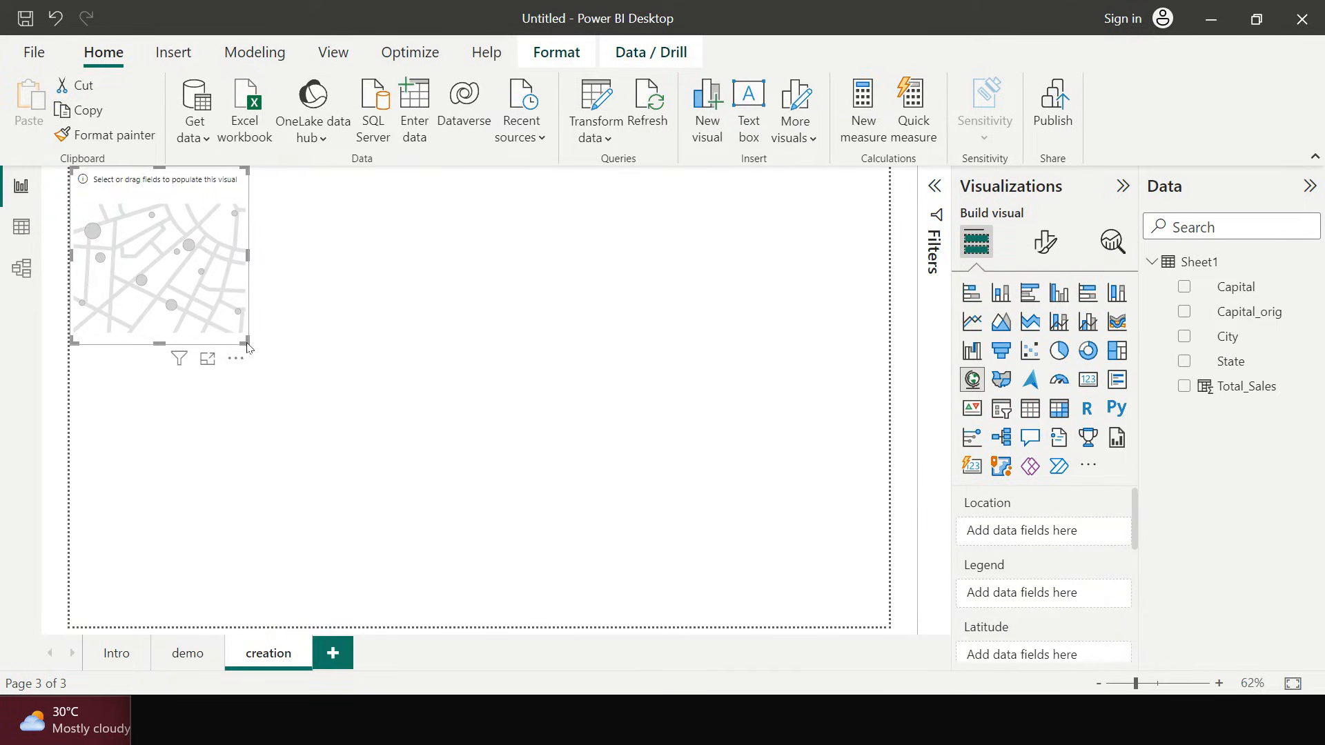
Step: Drag the map visual's corner so it fills the whole report canvas
left_click_drag(251, 346, 858, 611)
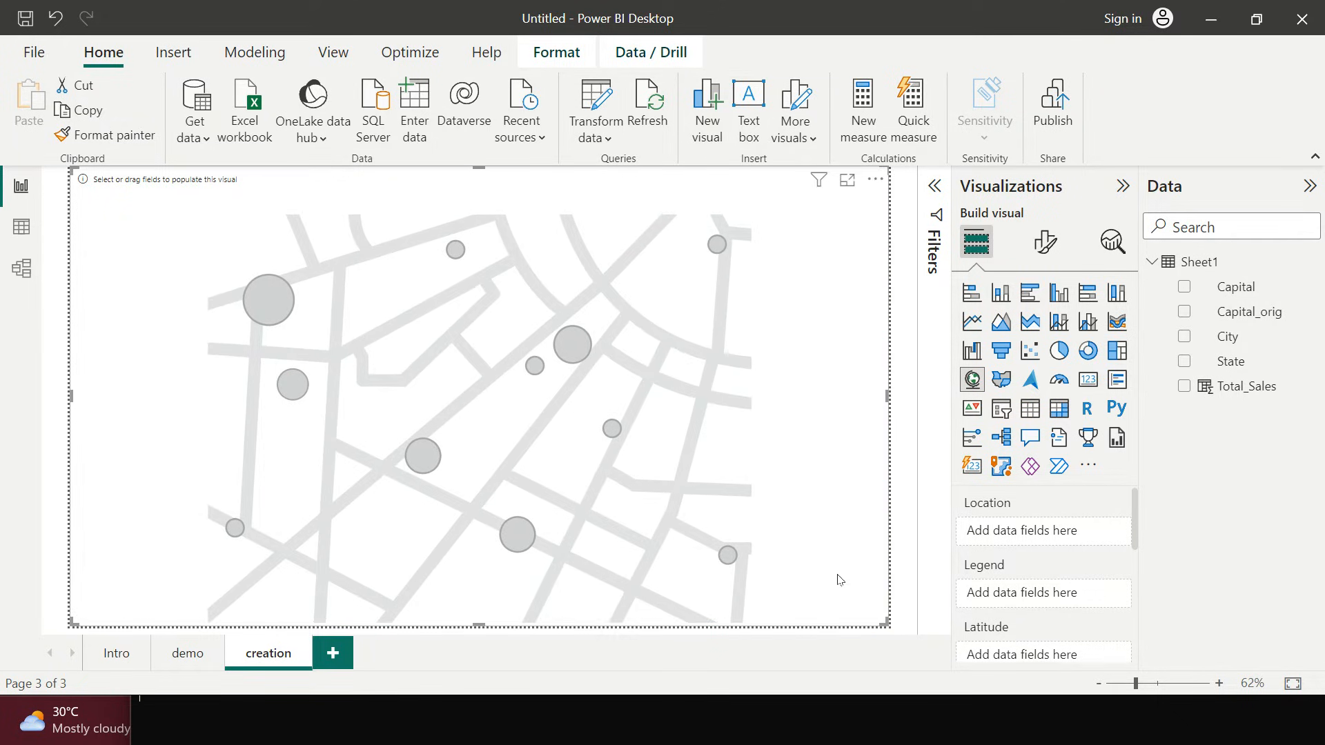
mouse_move(820, 551)
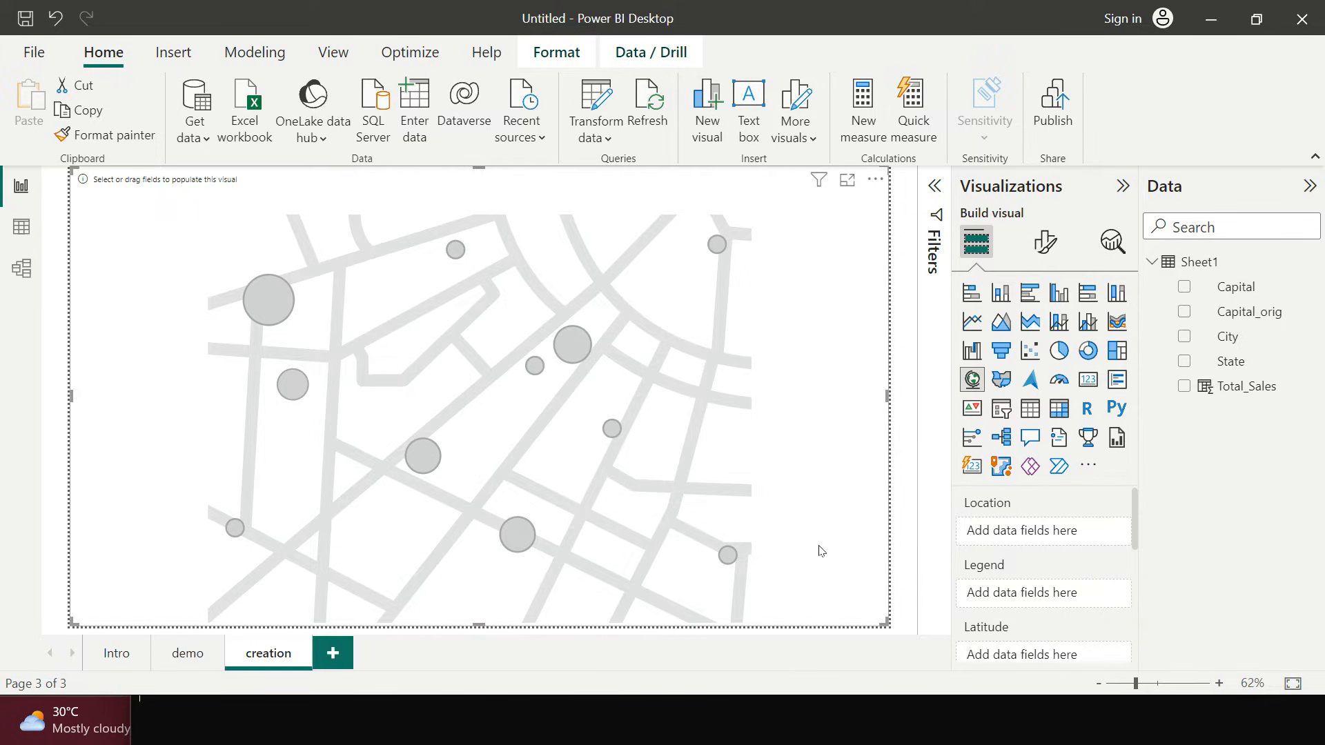
mouse_move(932, 489)
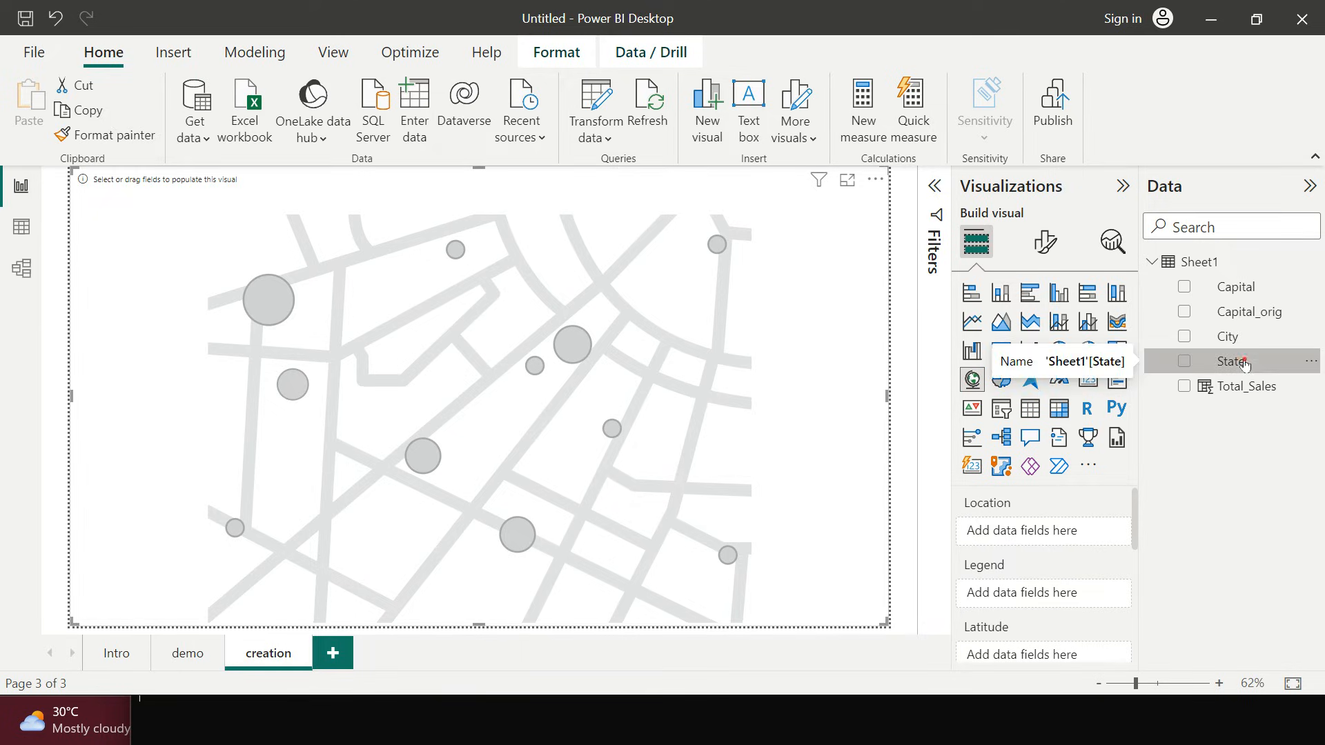
Step: Put State in the map's Location well to plot a bubble per state
left_click_drag(1232, 361, 1043, 531)
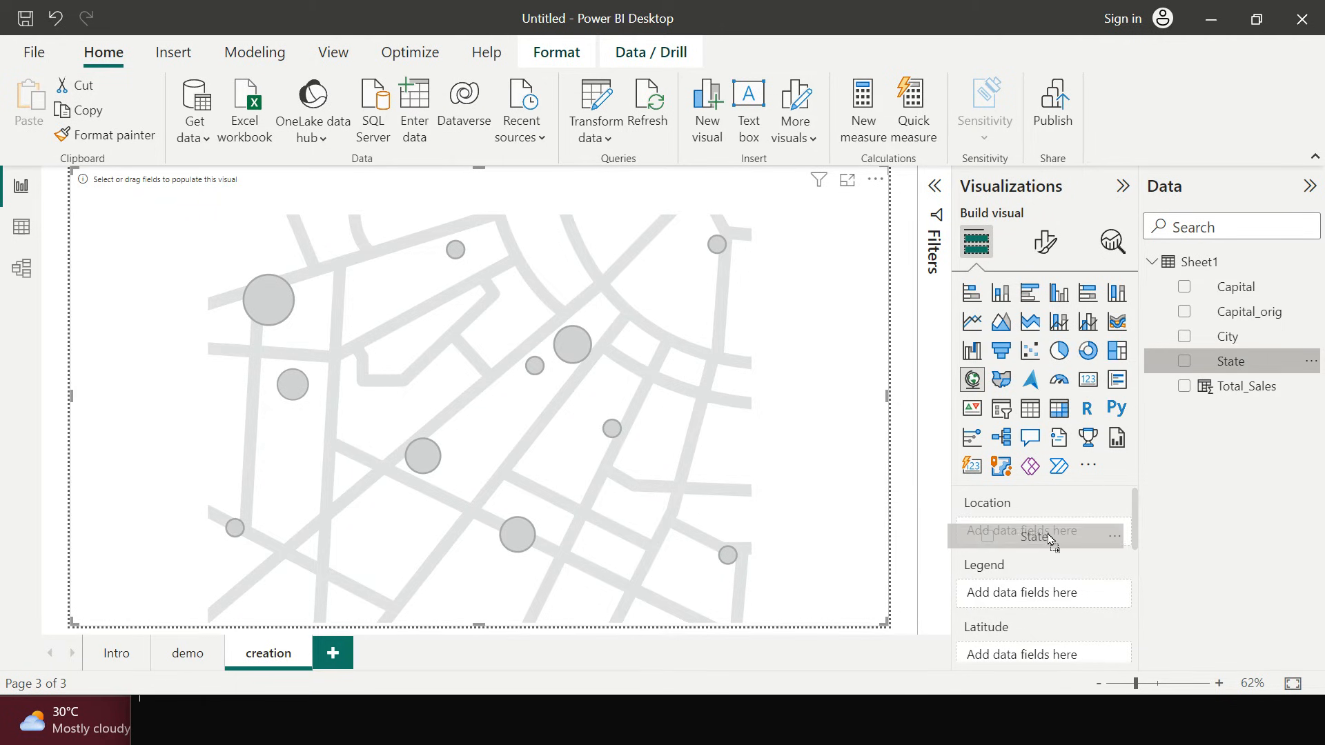
left_click(1184, 361)
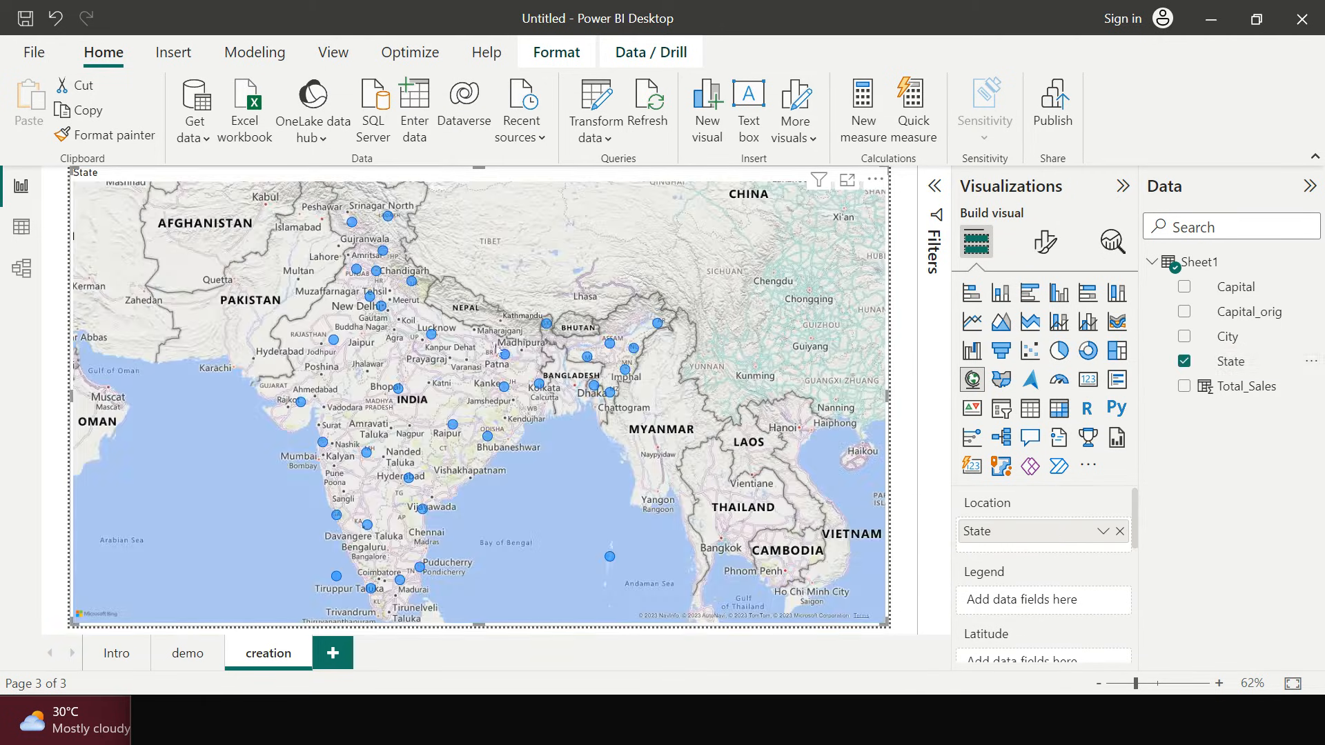
scroll("down", 3)
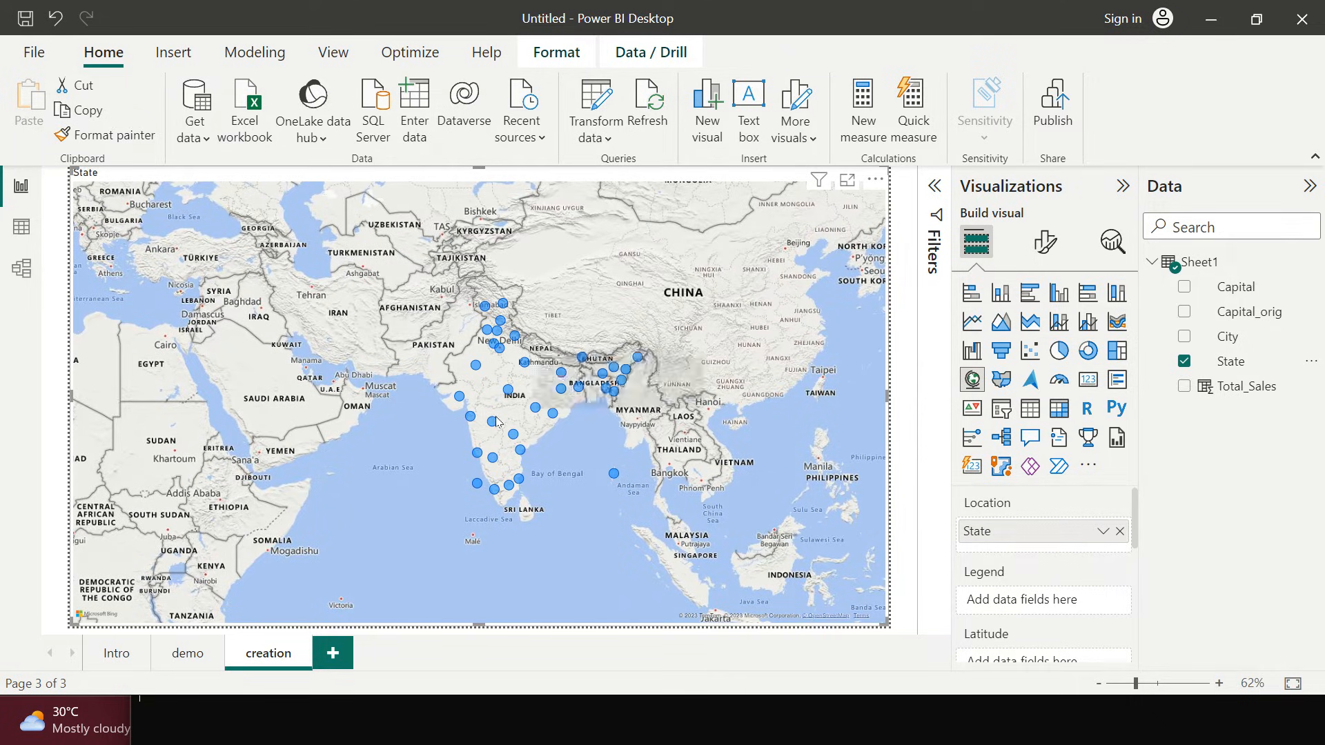
mouse_move(479, 383)
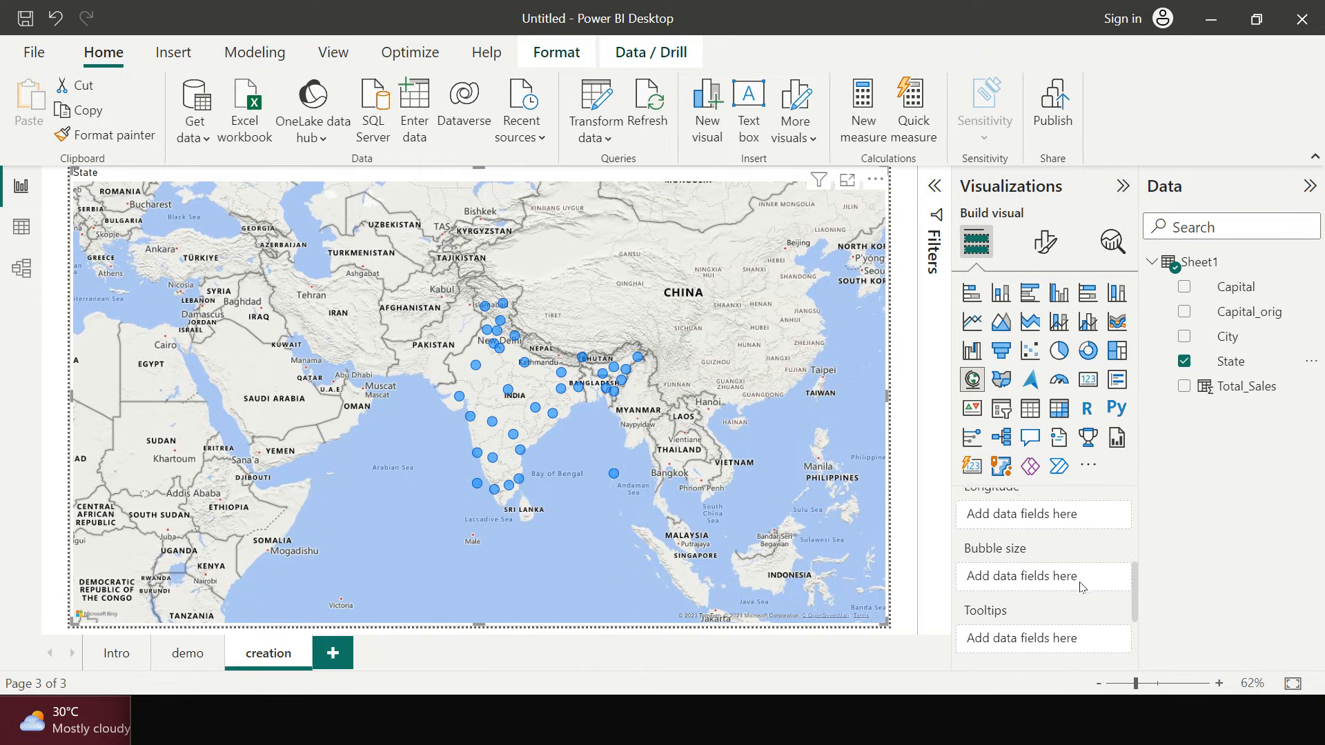
Step: Scroll the Data pane toward Total_Sales for the Bubble size well
scroll("down", 3)
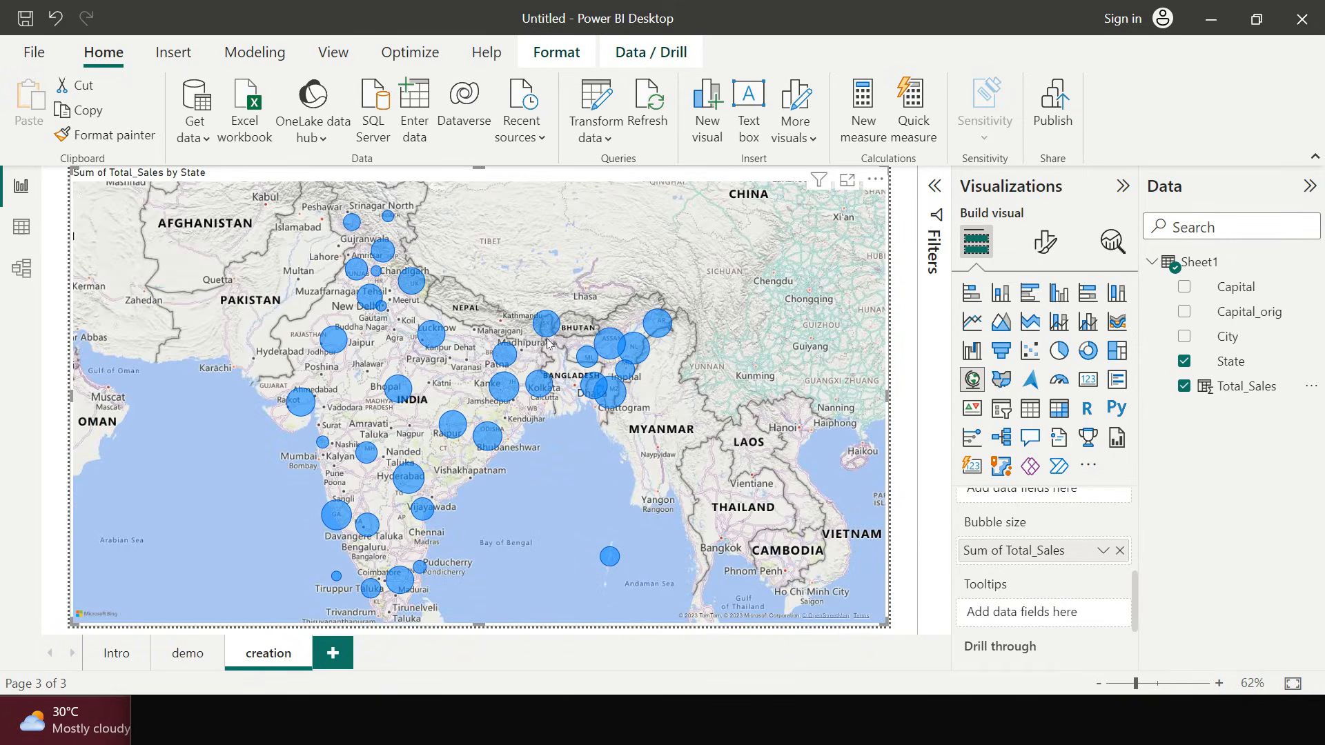
mouse_move(503, 522)
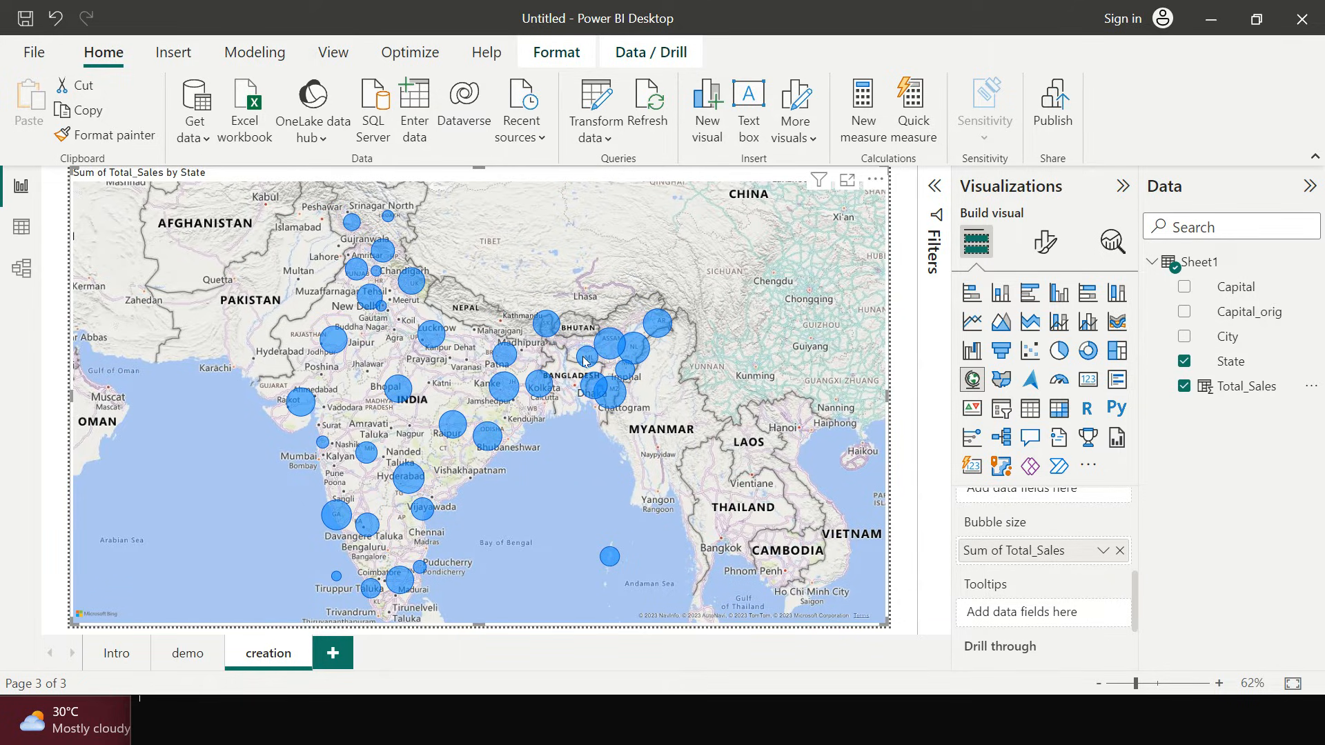
mouse_move(613, 347)
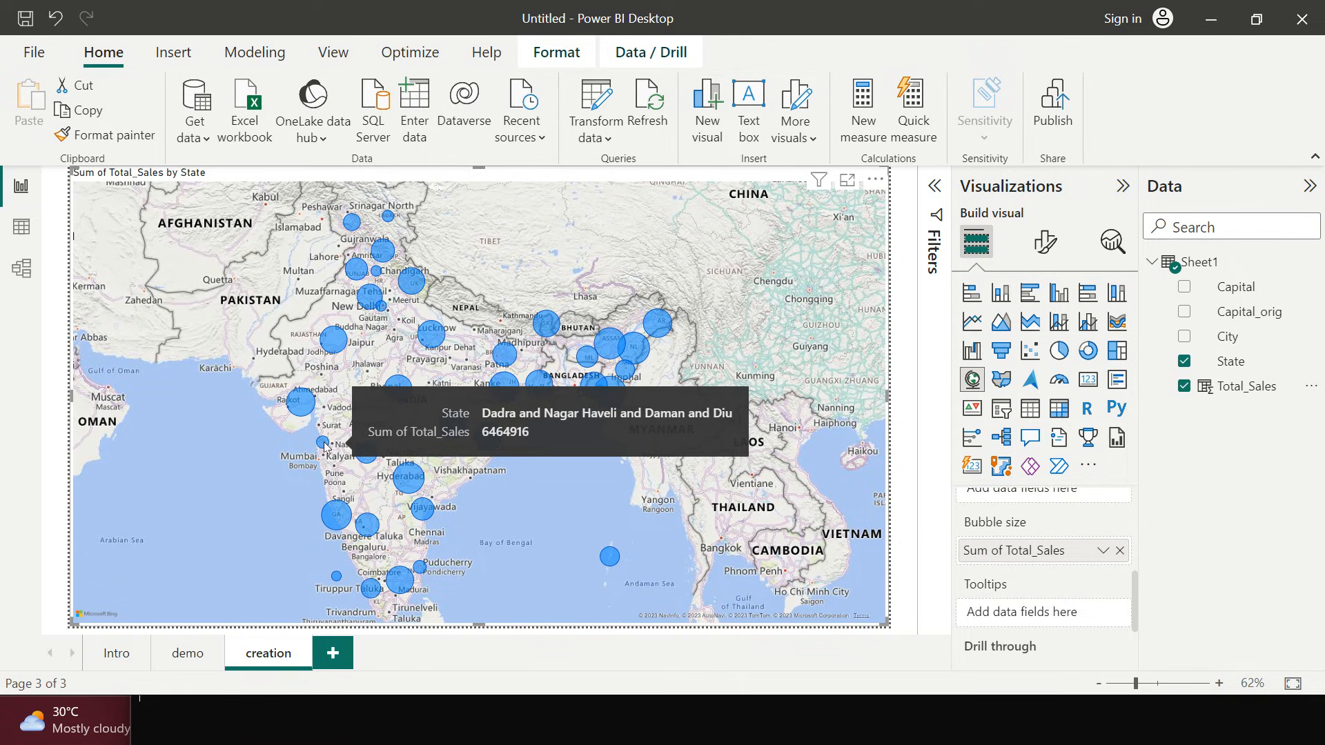
mouse_move(430, 386)
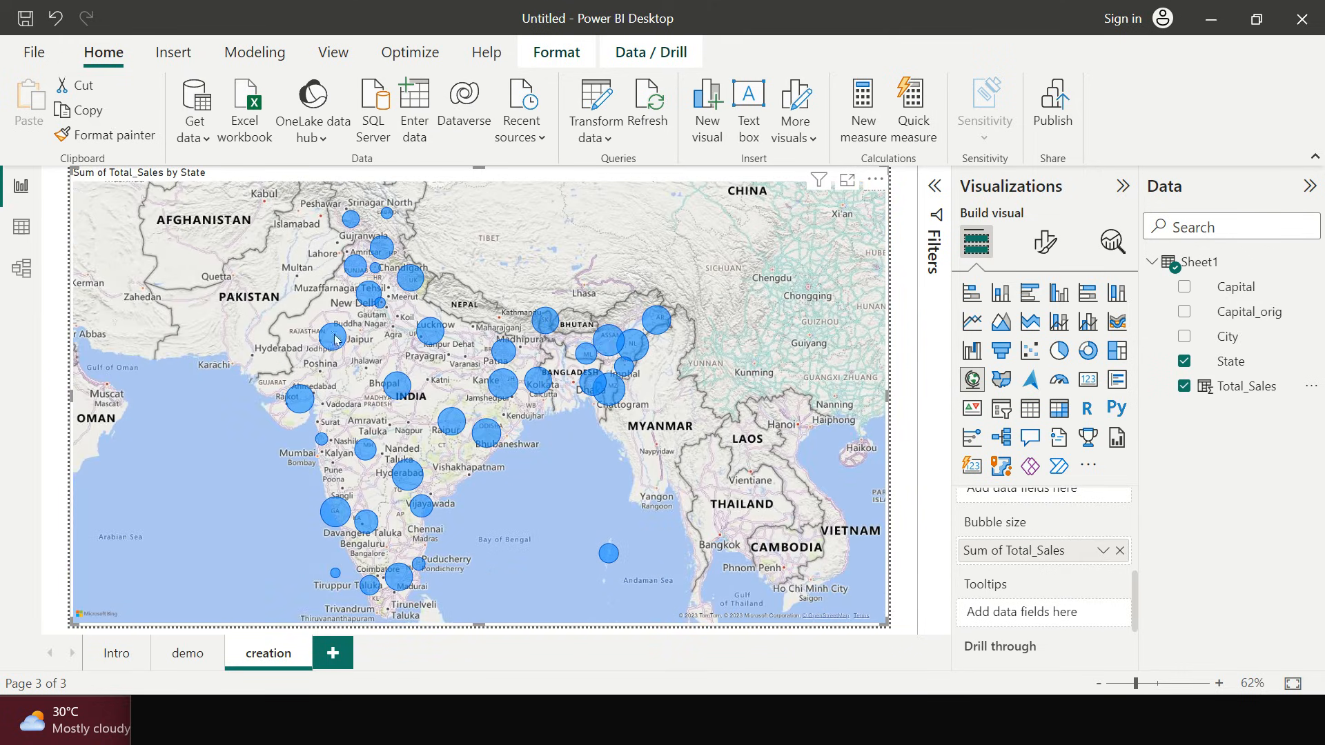
mouse_move(1080, 598)
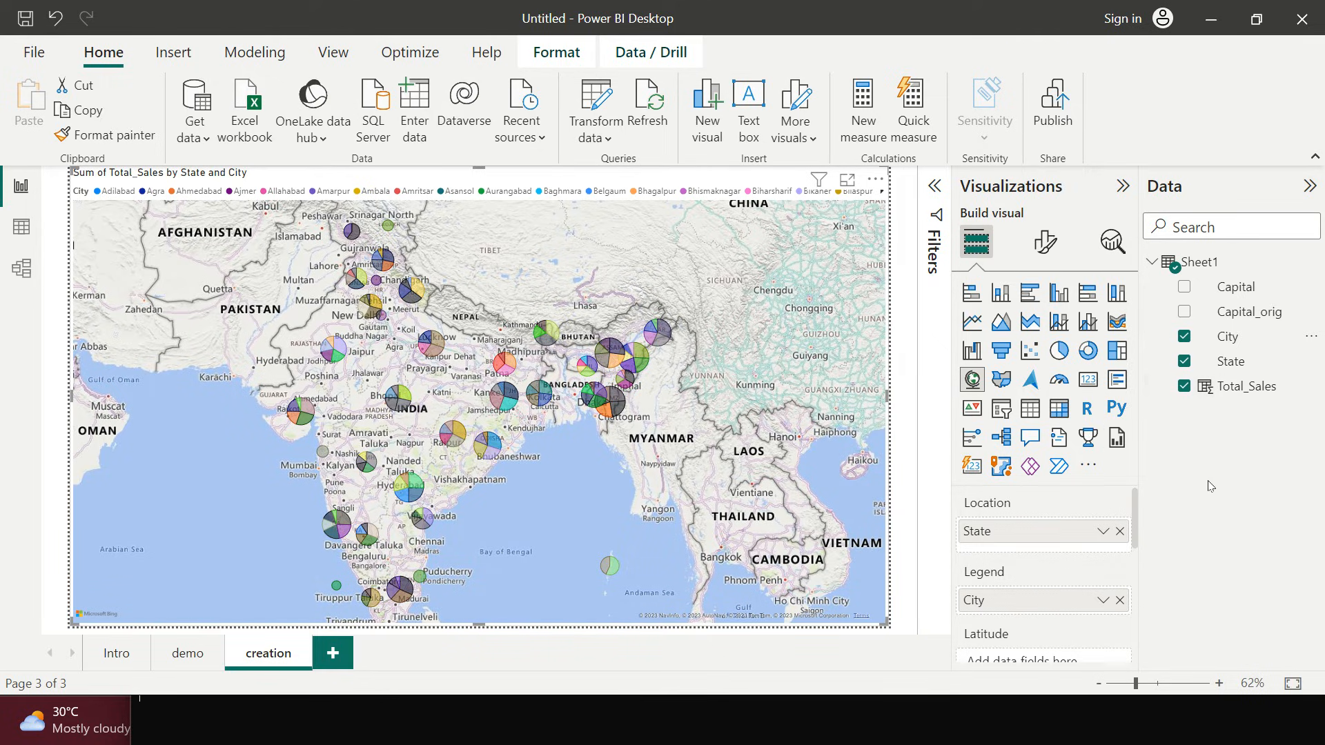
mouse_move(445, 358)
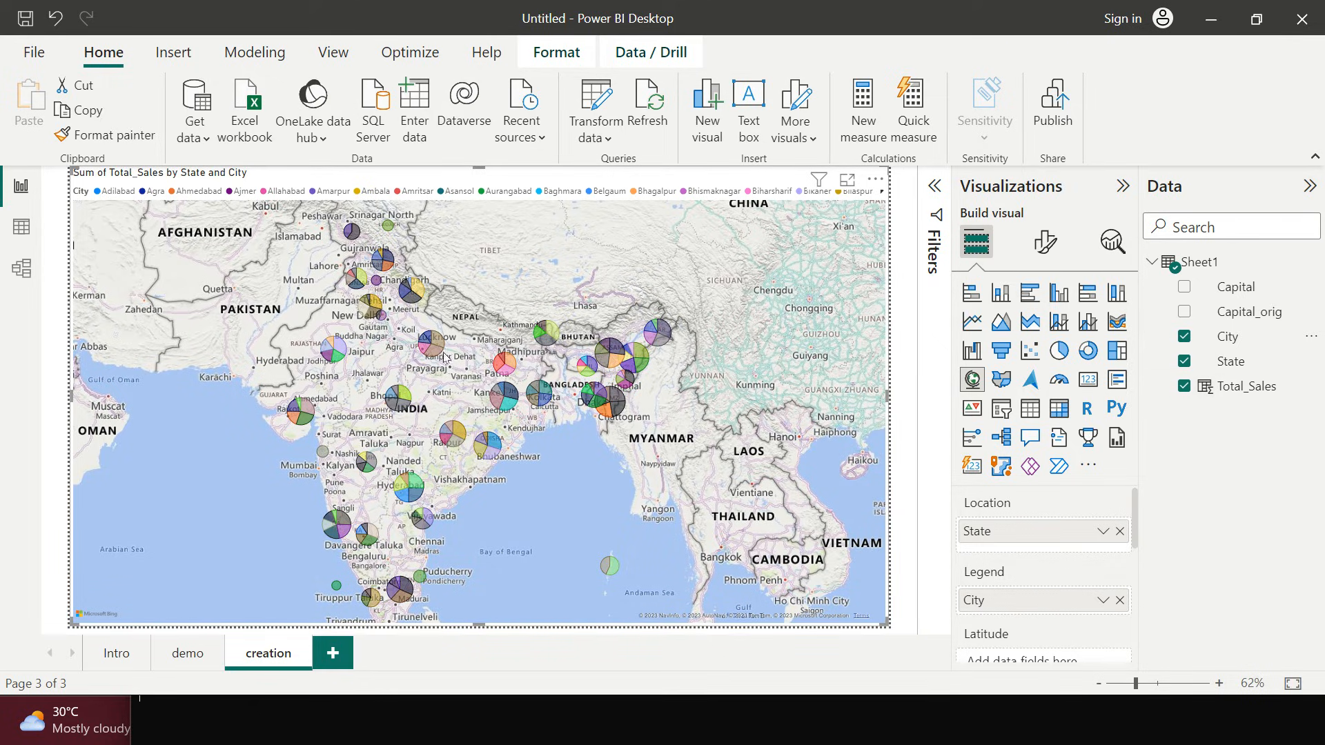
mouse_move(445, 363)
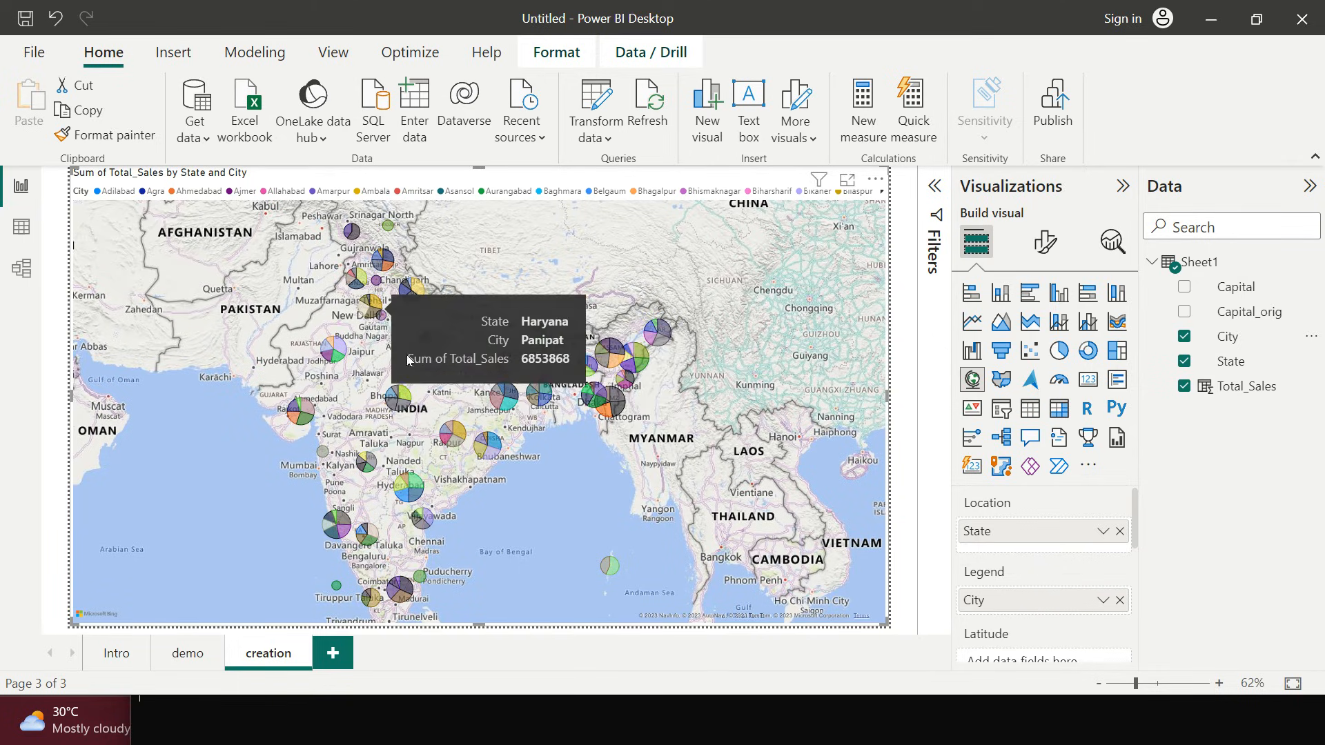
mouse_move(414, 291)
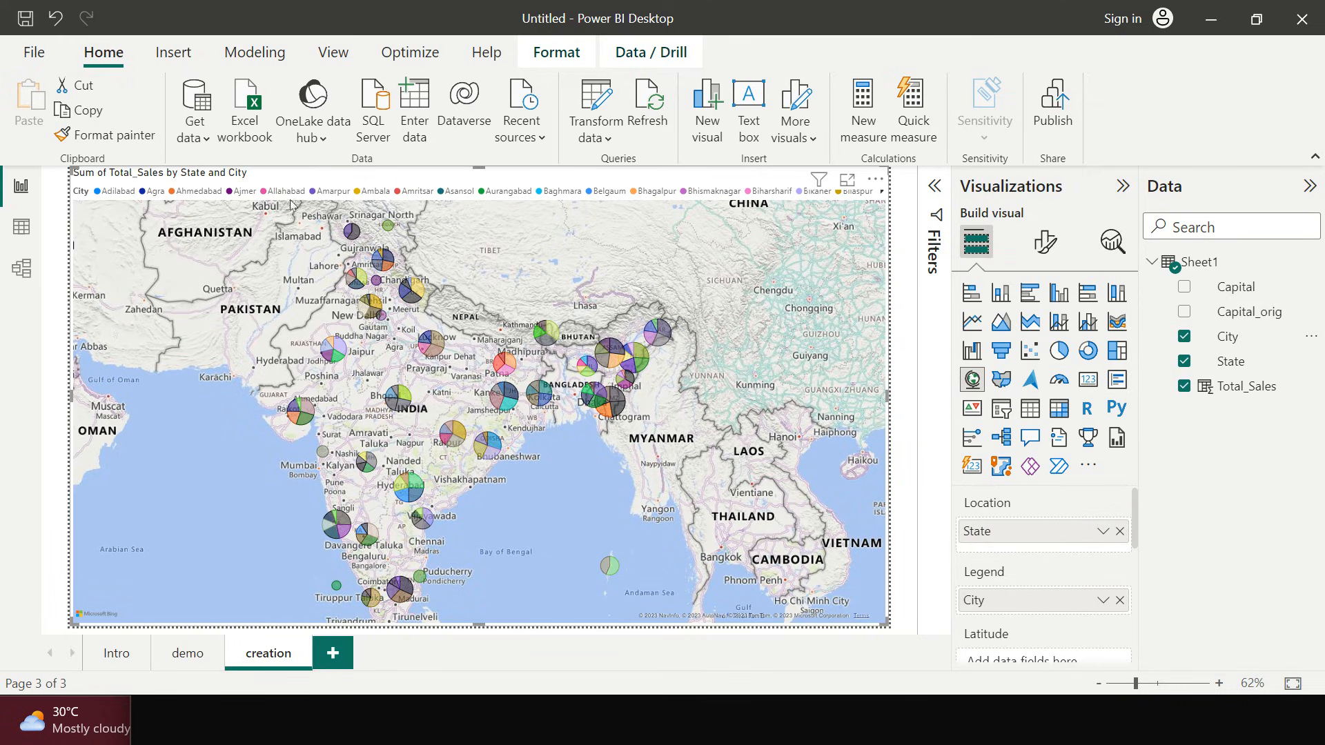
mouse_move(365, 200)
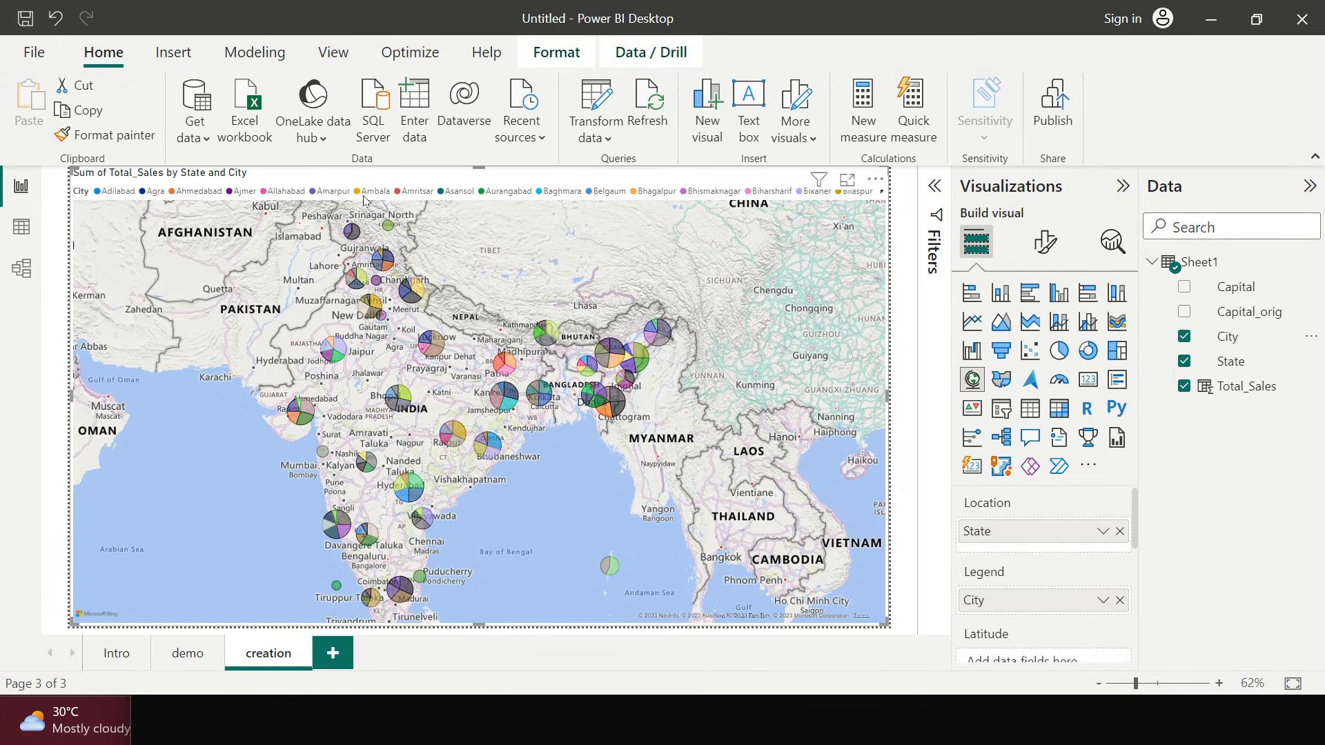
Step: Switch off the map's Legend and Title in Format visual, then return to Build visual
left_click(1044, 243)
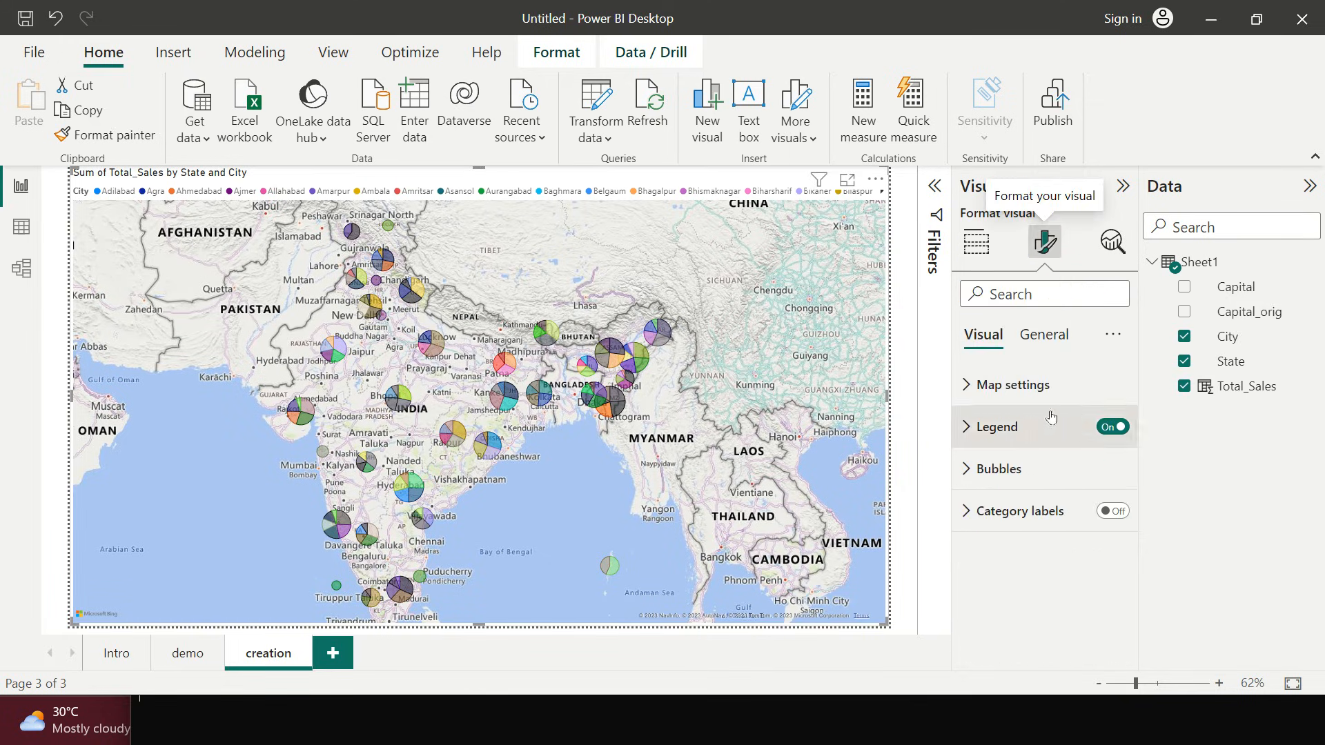
left_click(1111, 425)
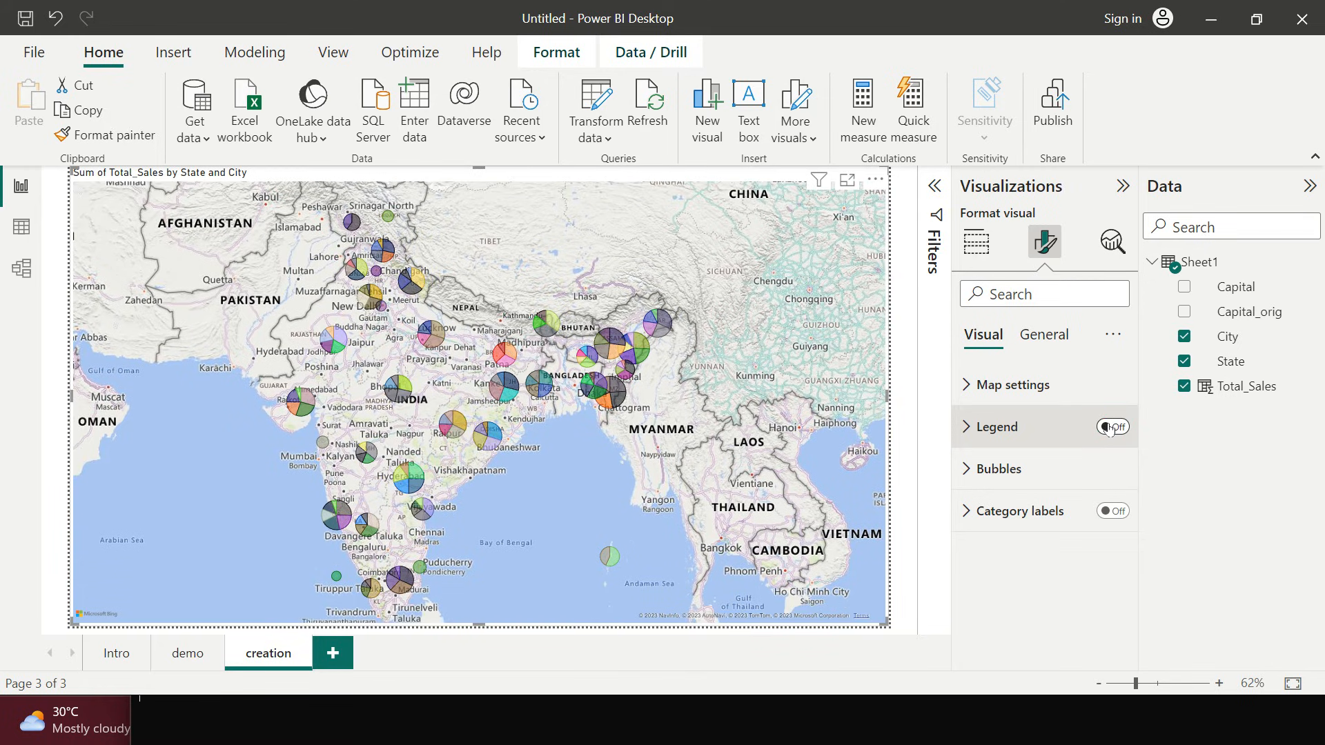
left_click(1043, 334)
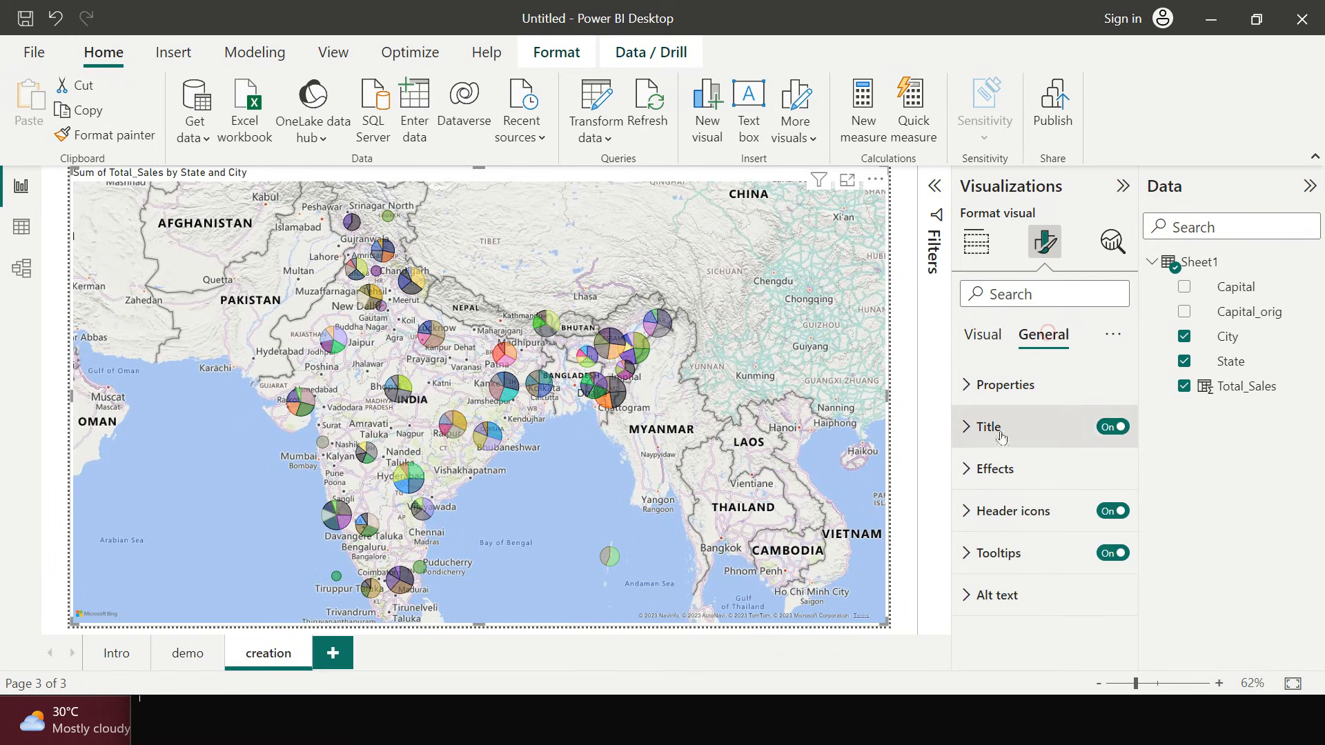
left_click(1111, 425)
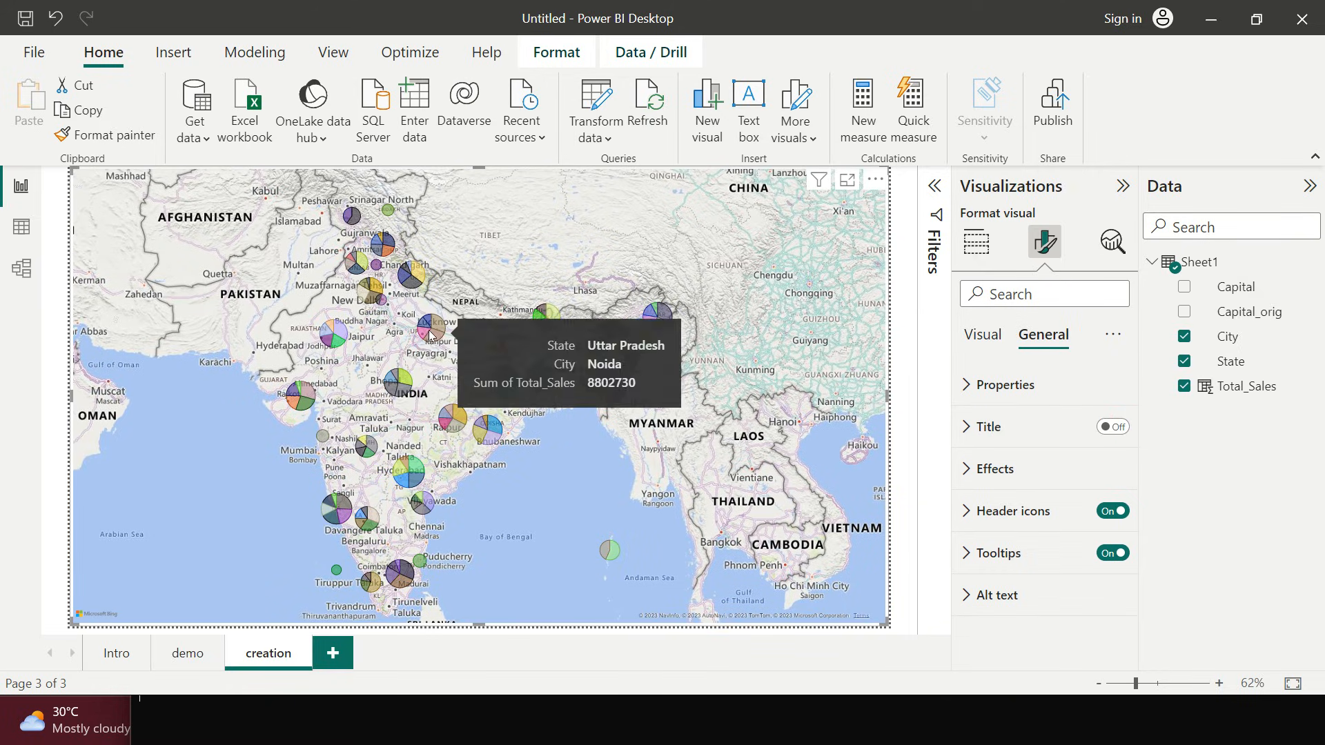
mouse_move(524, 273)
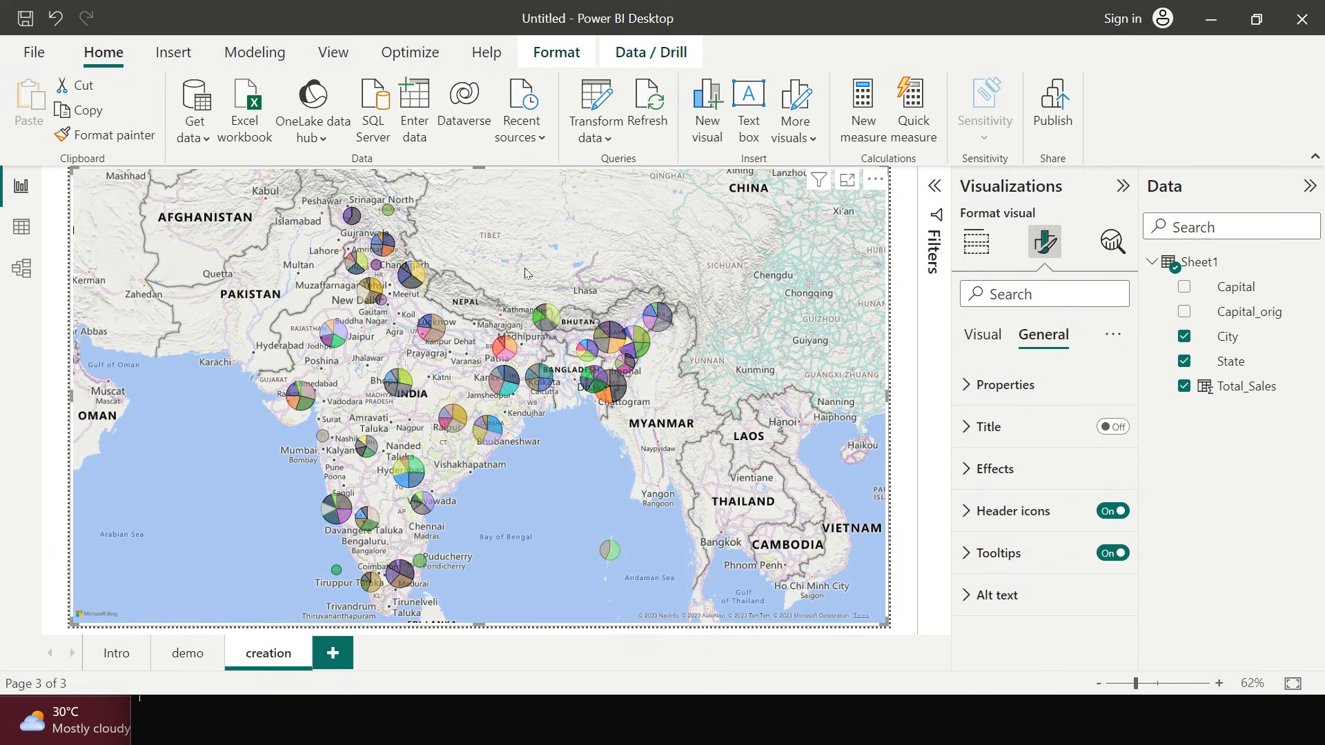
left_click(975, 243)
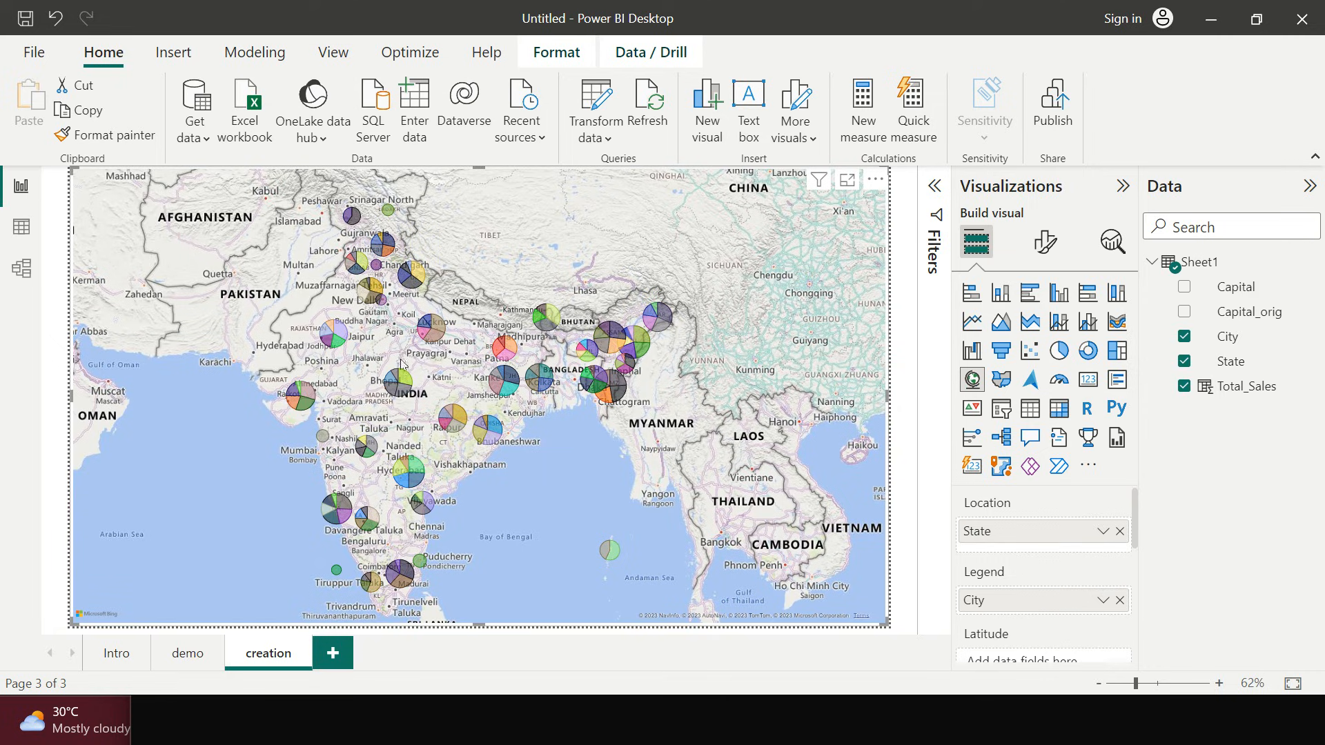
mouse_move(971, 394)
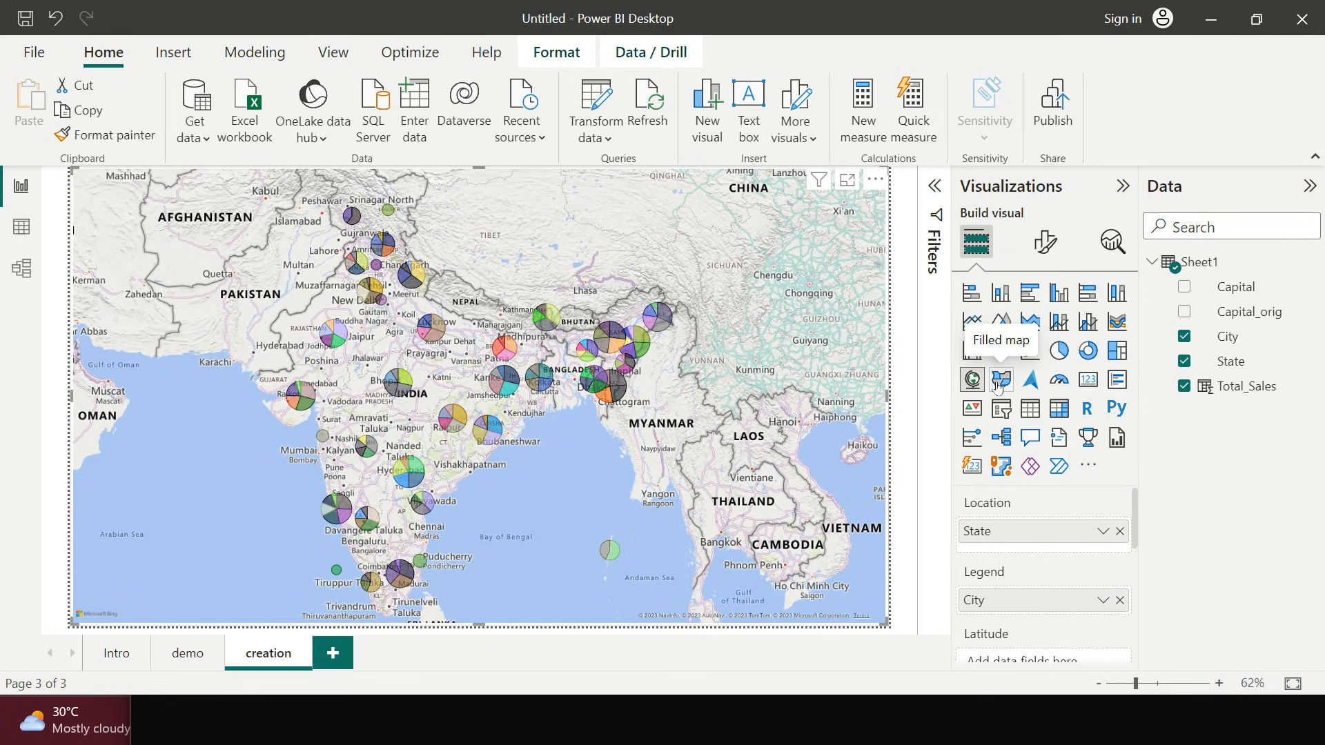
mouse_move(925, 395)
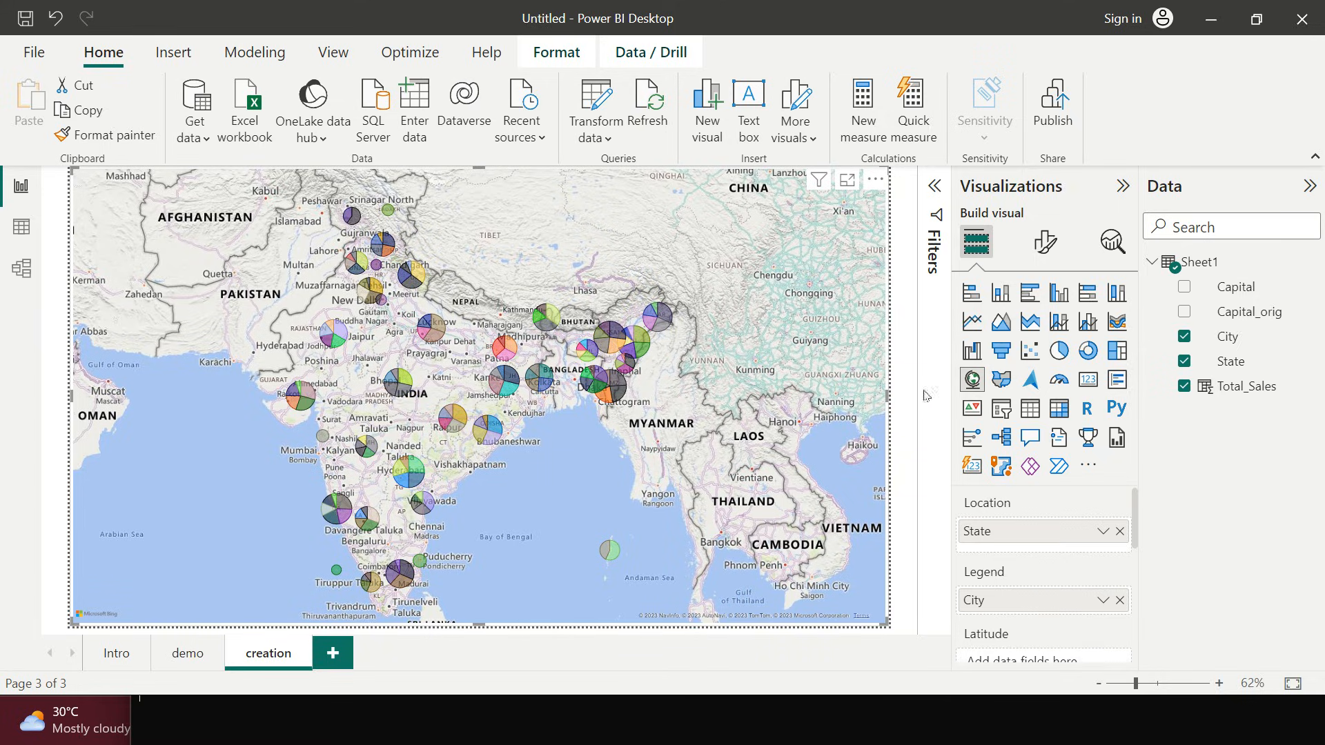
mouse_move(1000, 379)
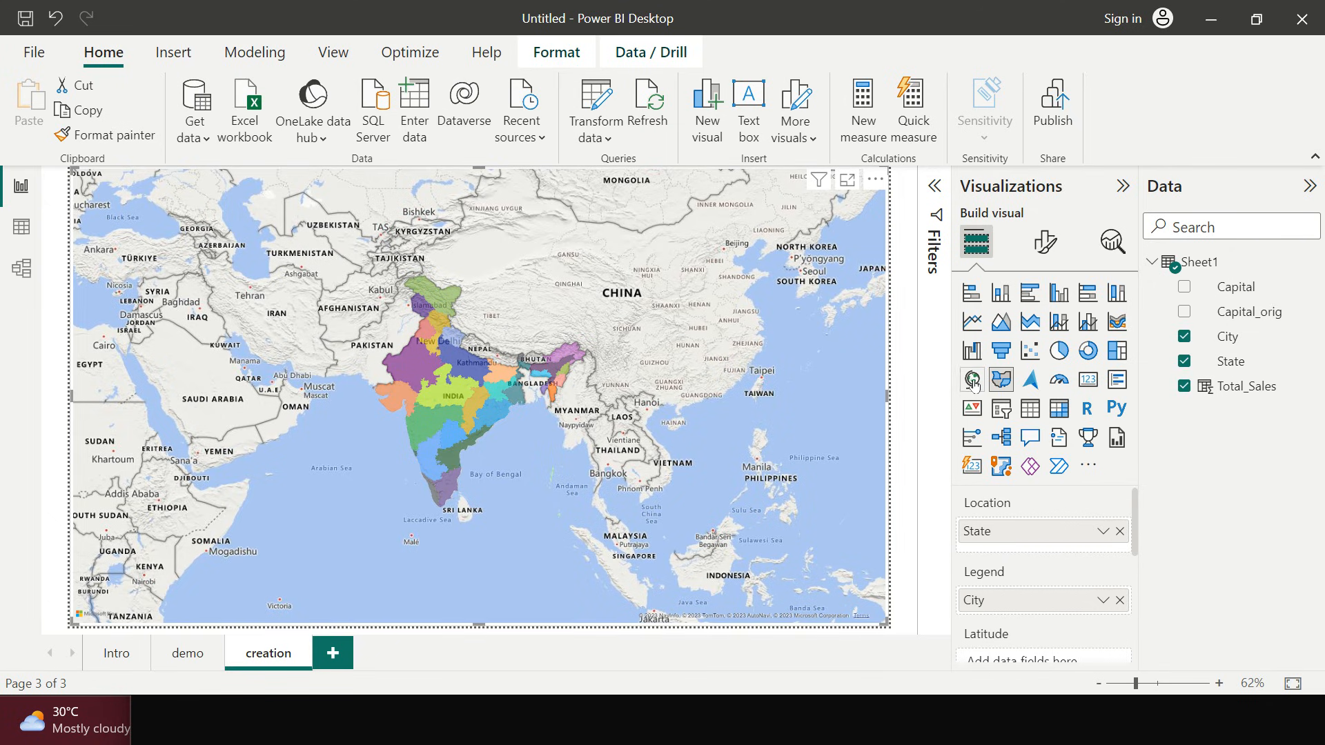
left_click(972, 380)
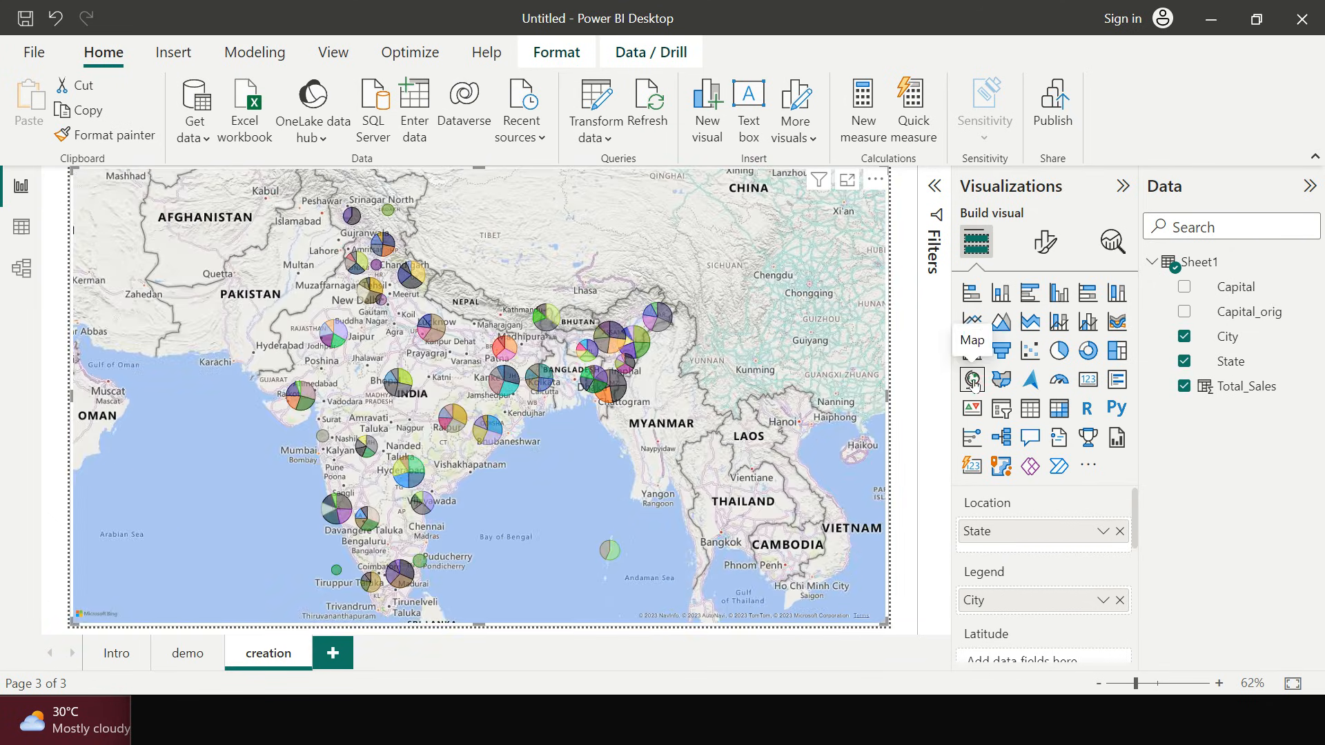